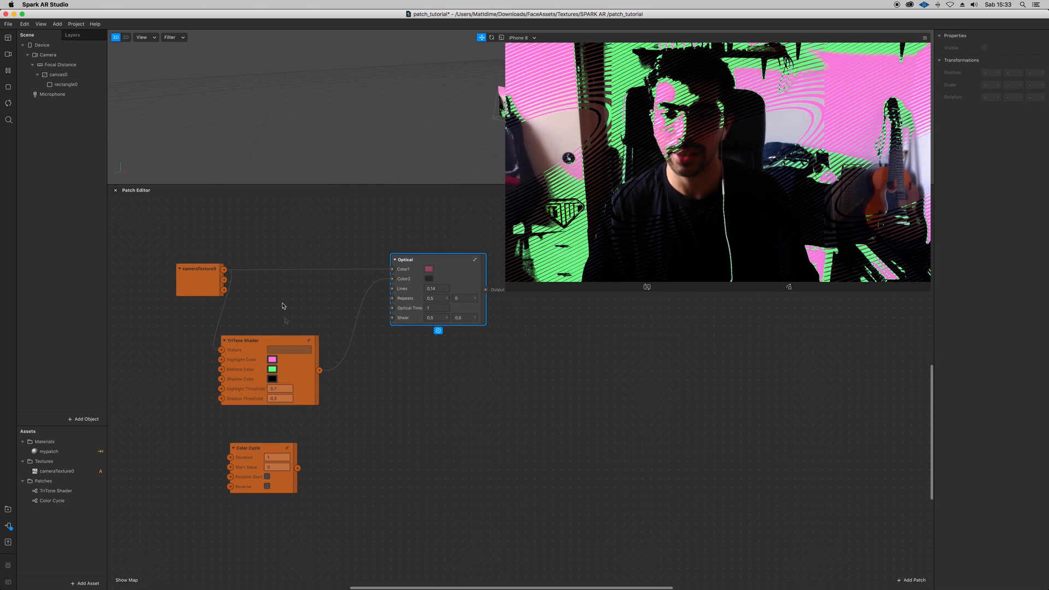
# Enter the Optical group to reveal its SDF Line, Twist and Shear patches.
pyautogui.click(196, 269)
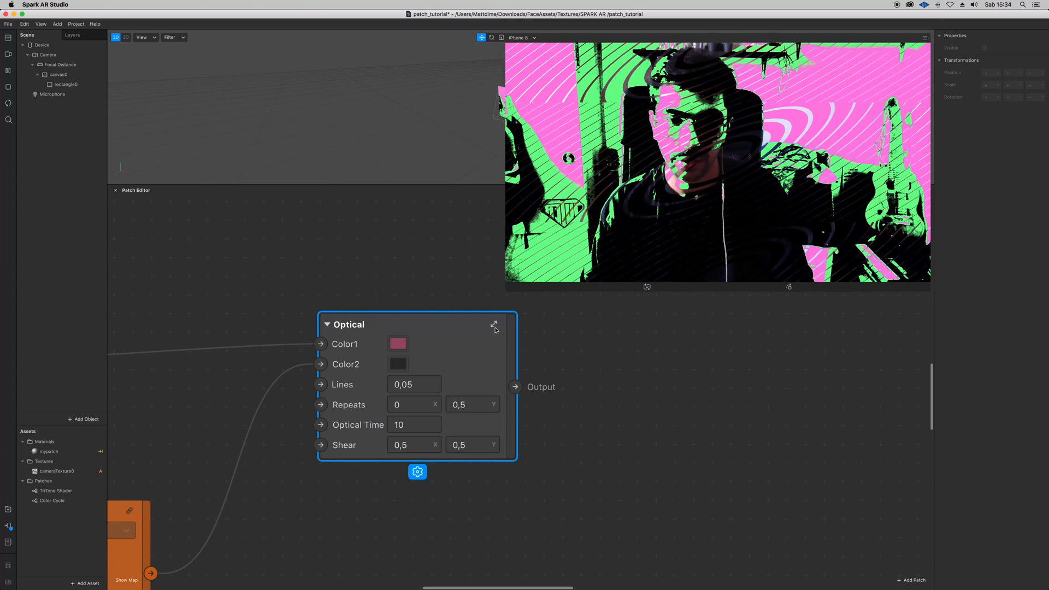
pyautogui.click(494, 325)
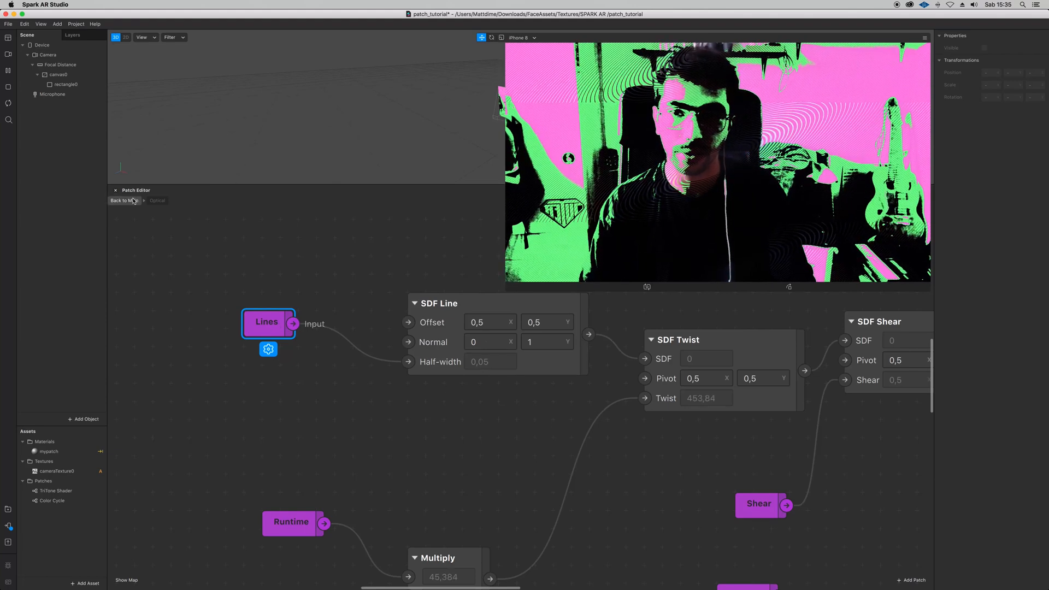
# Back in the main graph, set the Optical patch's Lines to 0,11 and Optical Time to 2.
pyautogui.click(158, 201)
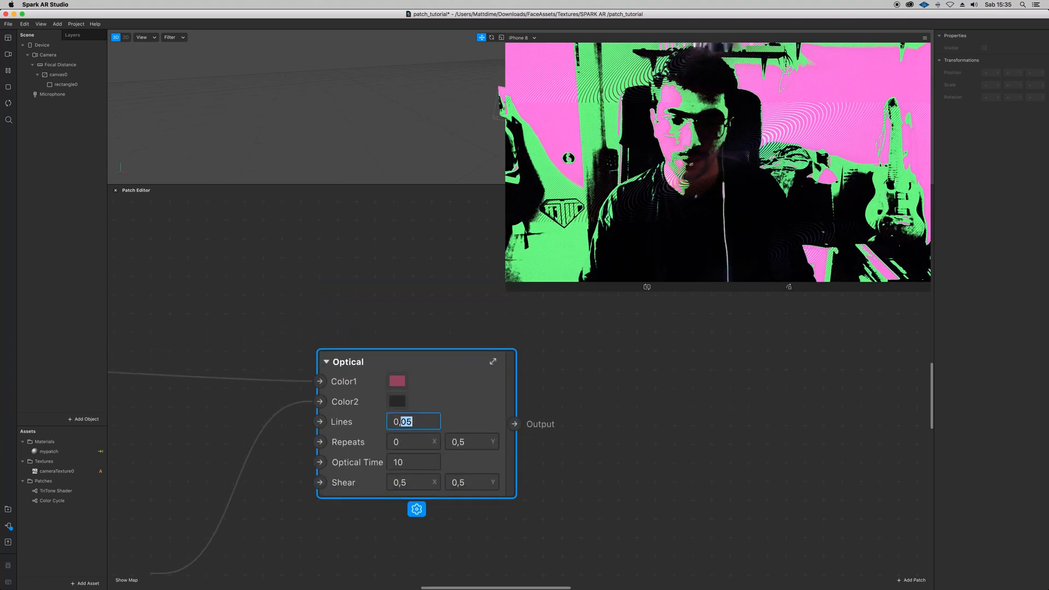
pyautogui.write('0,11')
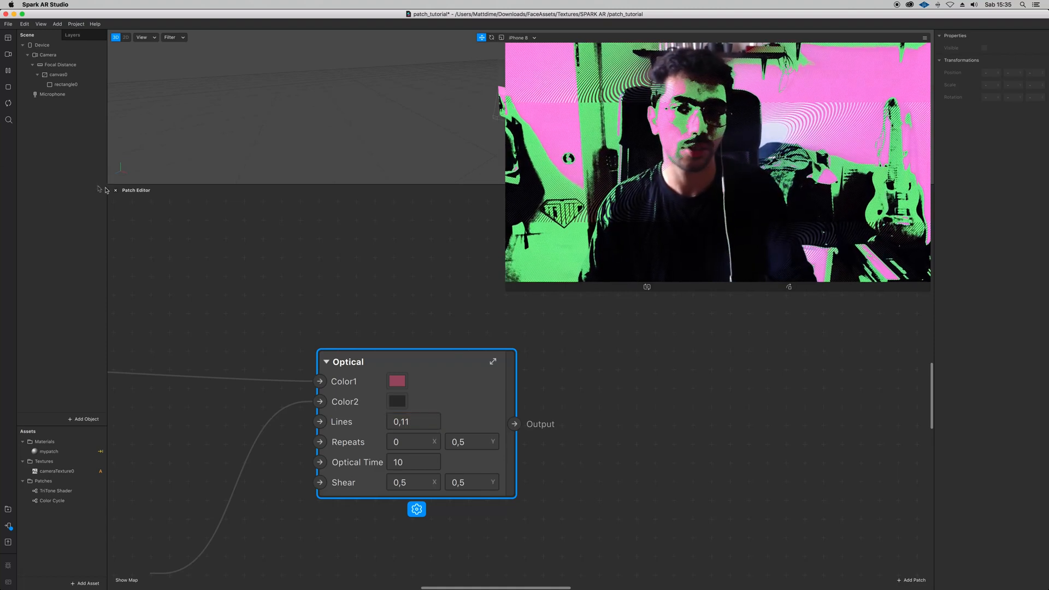
pyautogui.click(493, 362)
pyautogui.write('2')
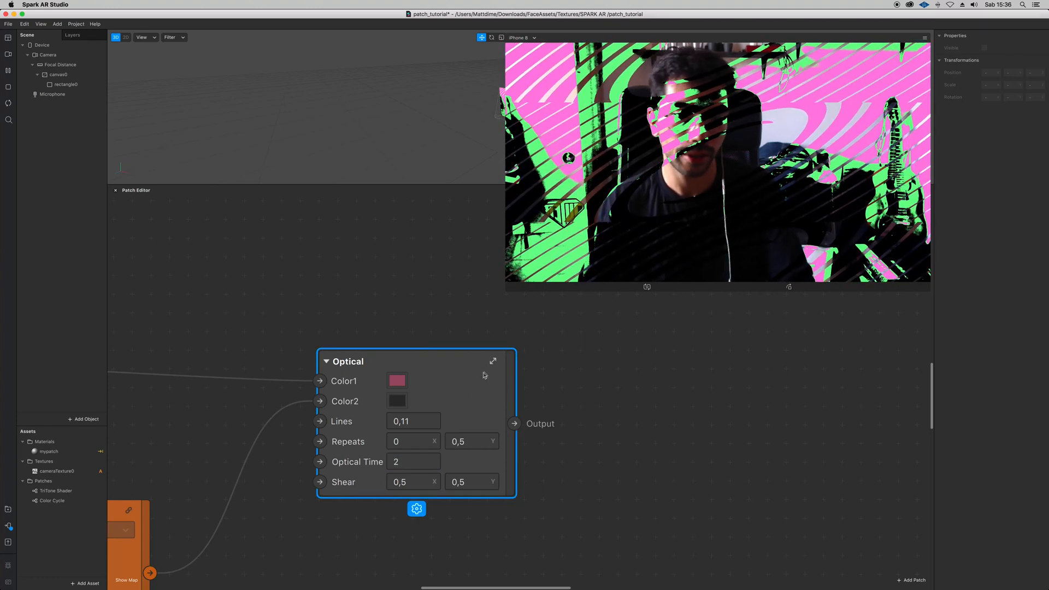
# Wire the Shear input into SDF Shear's Shear port and choose the SDF Repeat variant.
pyautogui.click(493, 362)
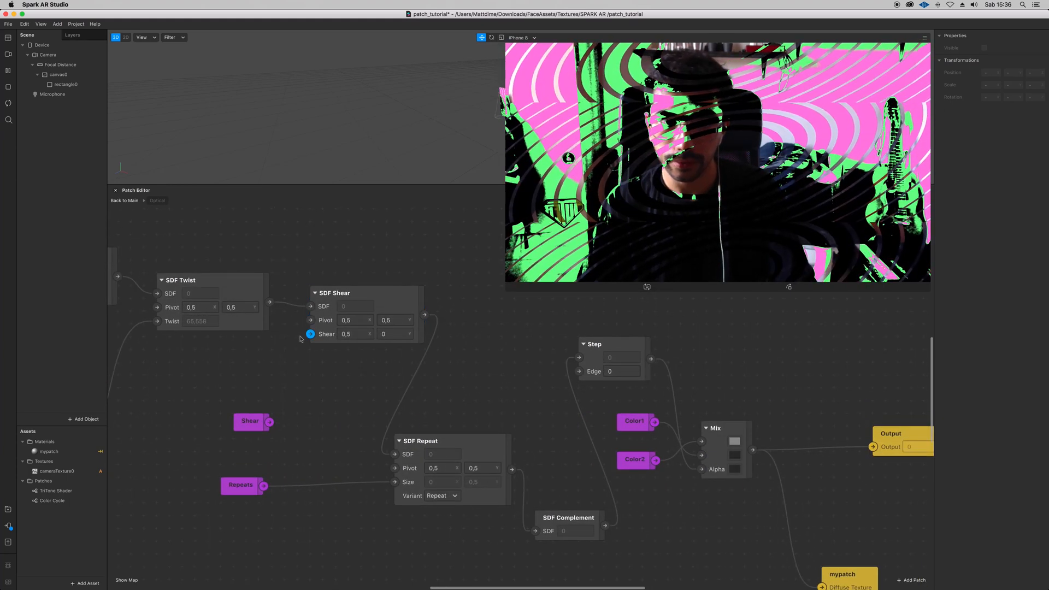
pyautogui.click(391, 334)
pyautogui.write(',5')
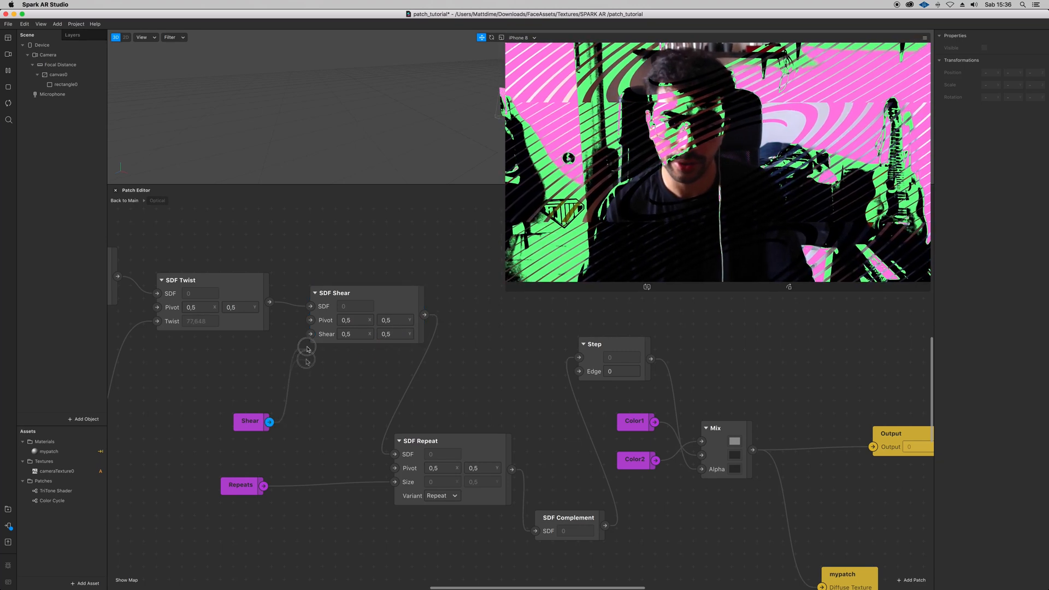
pyautogui.scroll(3)
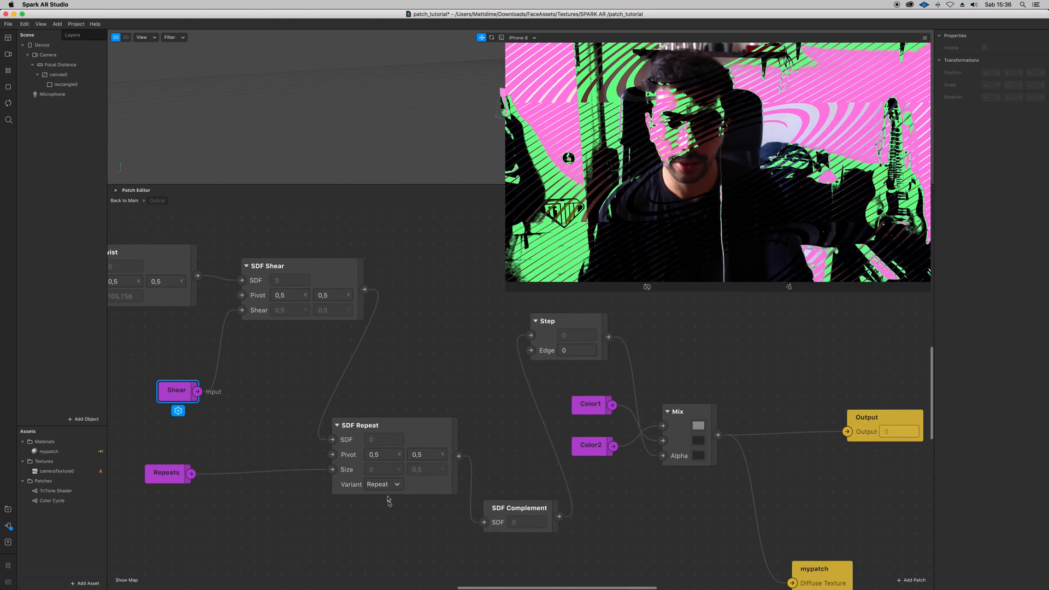
pyautogui.click(383, 485)
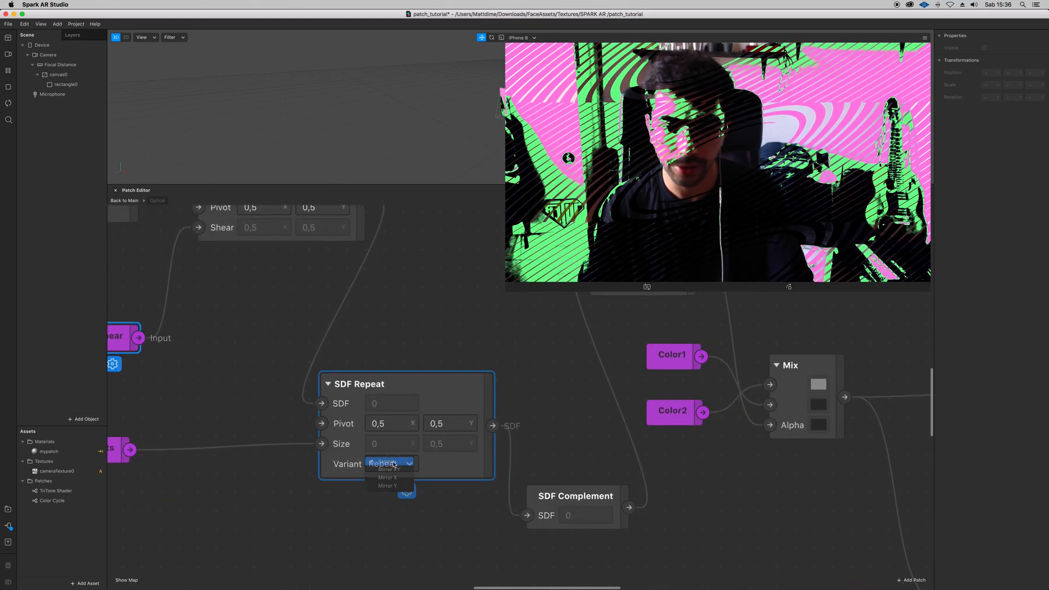
pyautogui.click(387, 463)
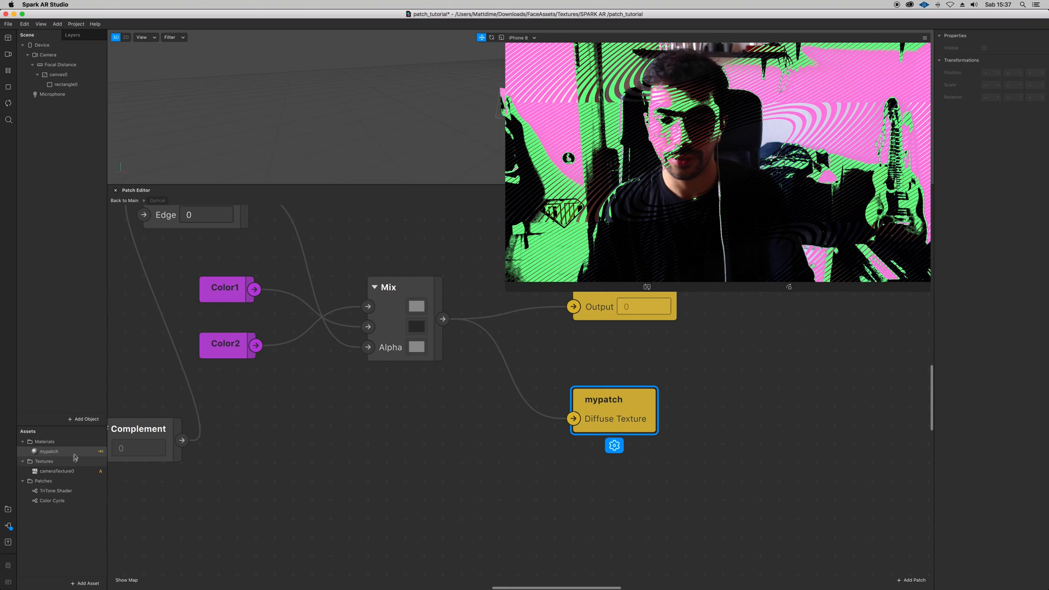
# Show the mypatch material's properties before detaching the Optical group's Color inputs.
pyautogui.click(48, 451)
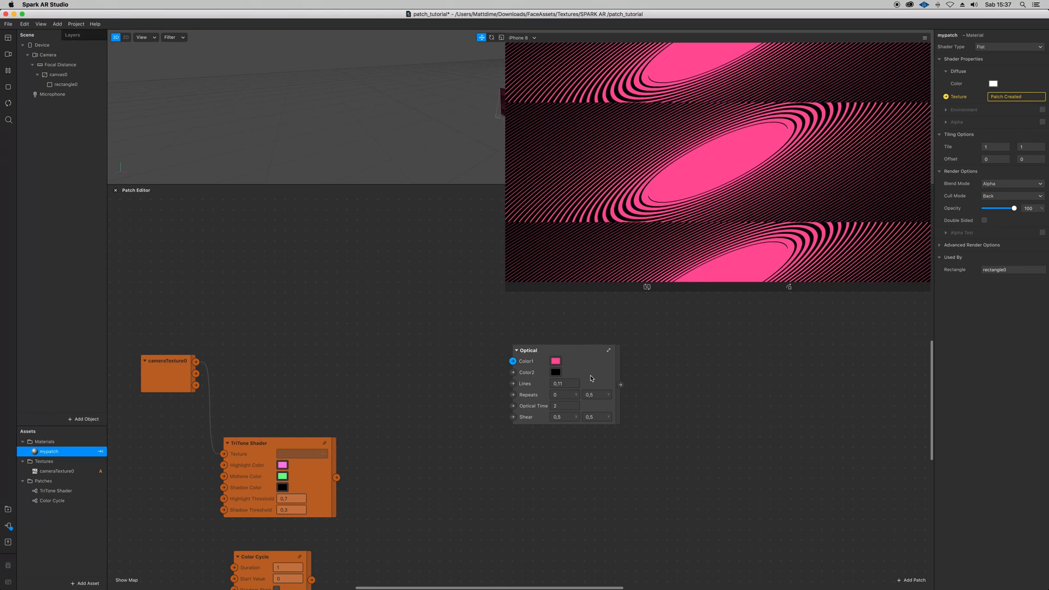
# Feed a 10-second Color Cycle into Color1 and the TriTone Shader output into Color2.
pyautogui.click(555, 362)
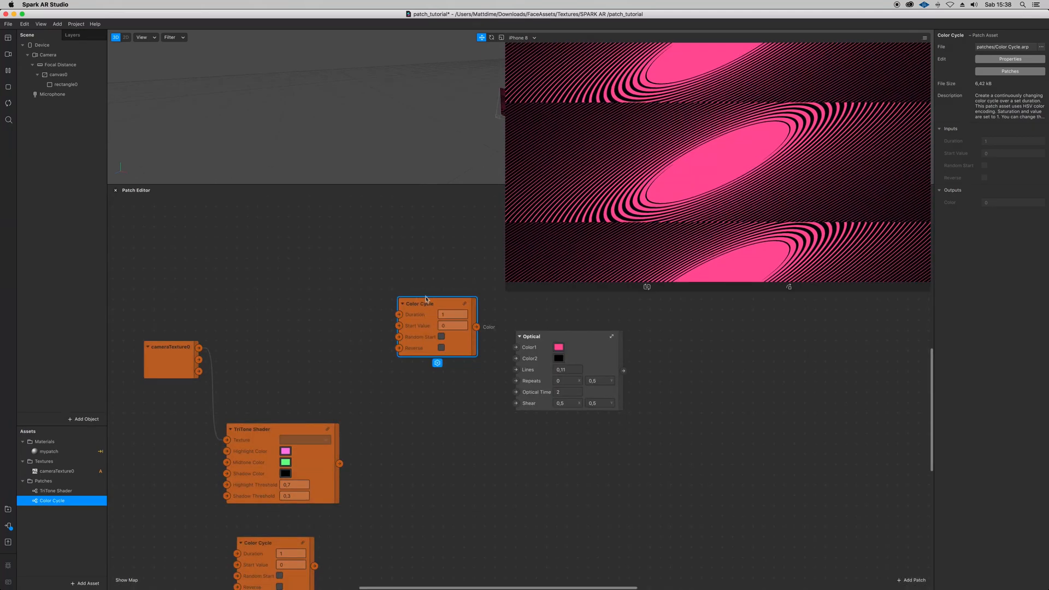
pyautogui.moveTo(436, 304); pyautogui.dragTo(400, 274)
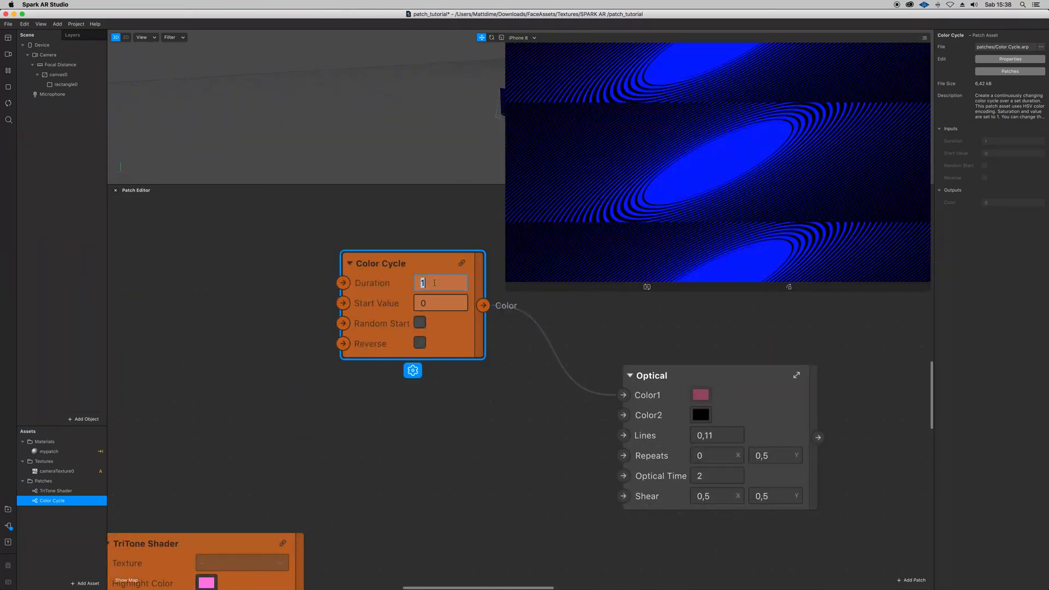
pyautogui.write('10')
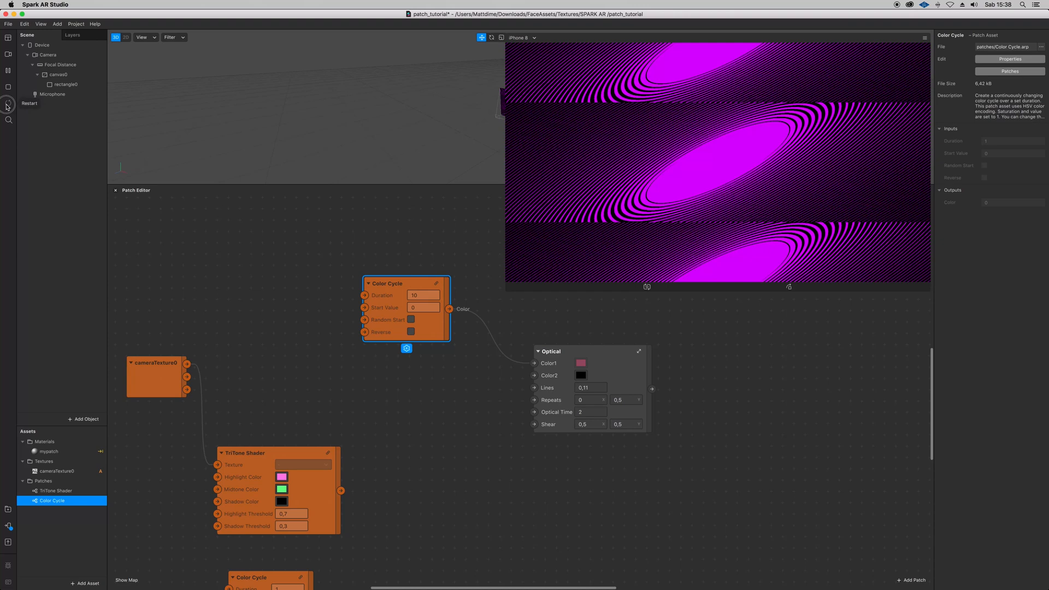
pyautogui.click(9, 106)
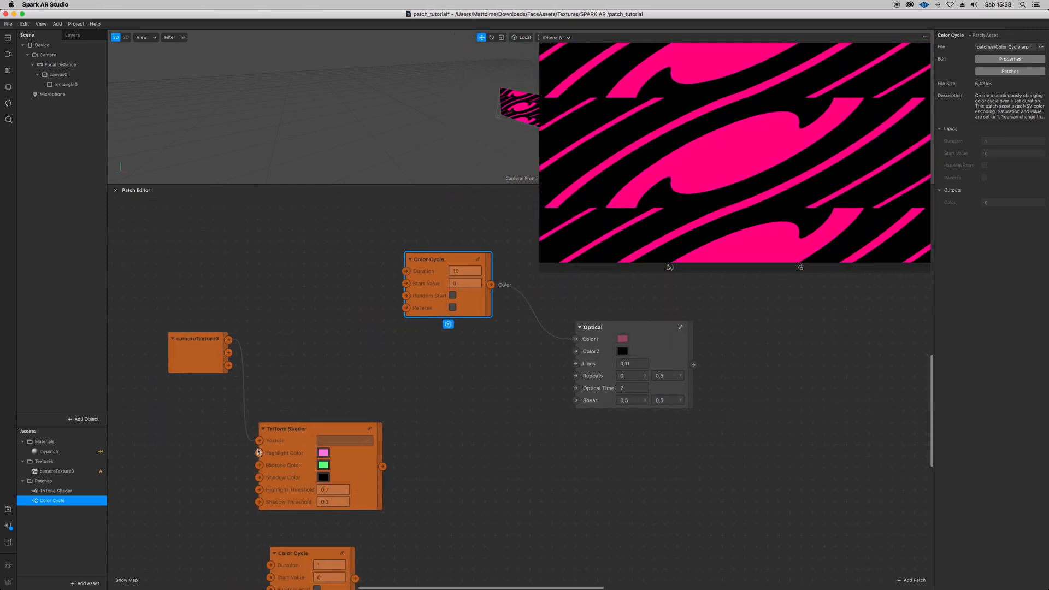
pyautogui.moveTo(284, 428); pyautogui.dragTo(388, 395)
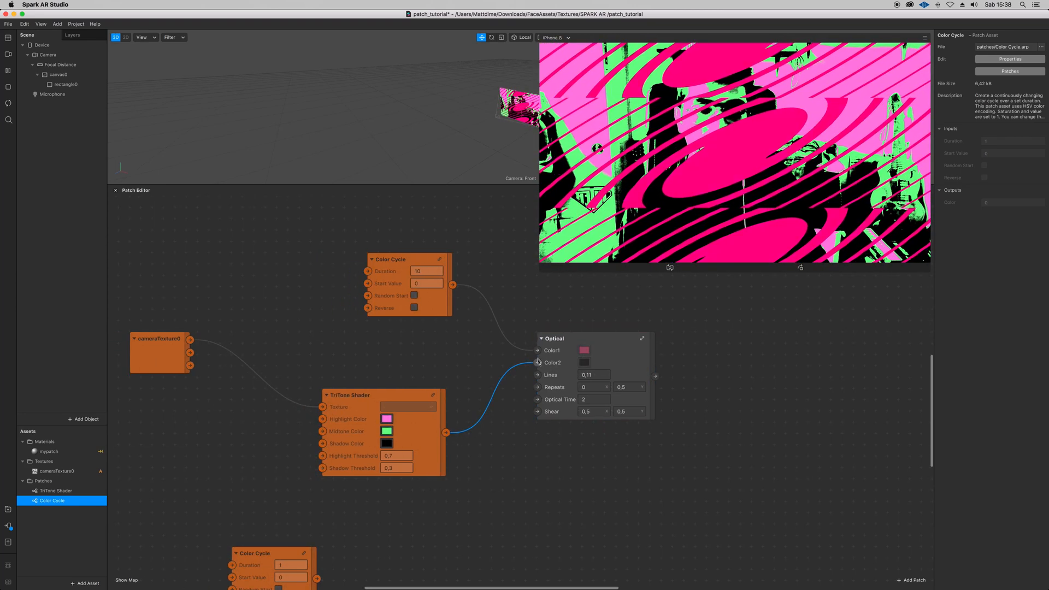
# Delete the extra Color Cycle patch and move the Optical group beside the TriTone Shader.
pyautogui.click(538, 350)
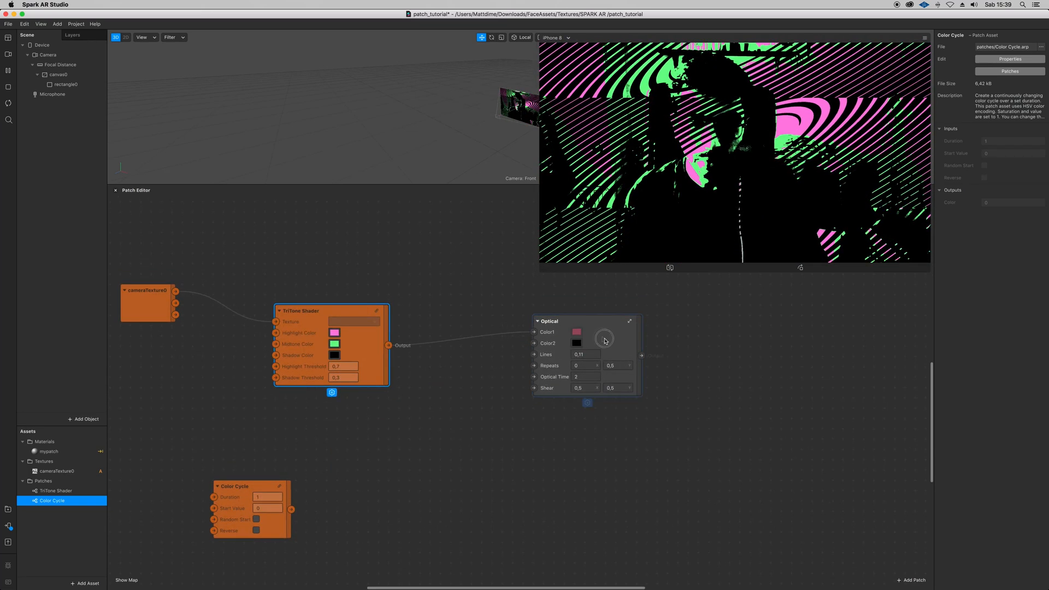
pyautogui.moveTo(550, 321); pyautogui.dragTo(529, 310)
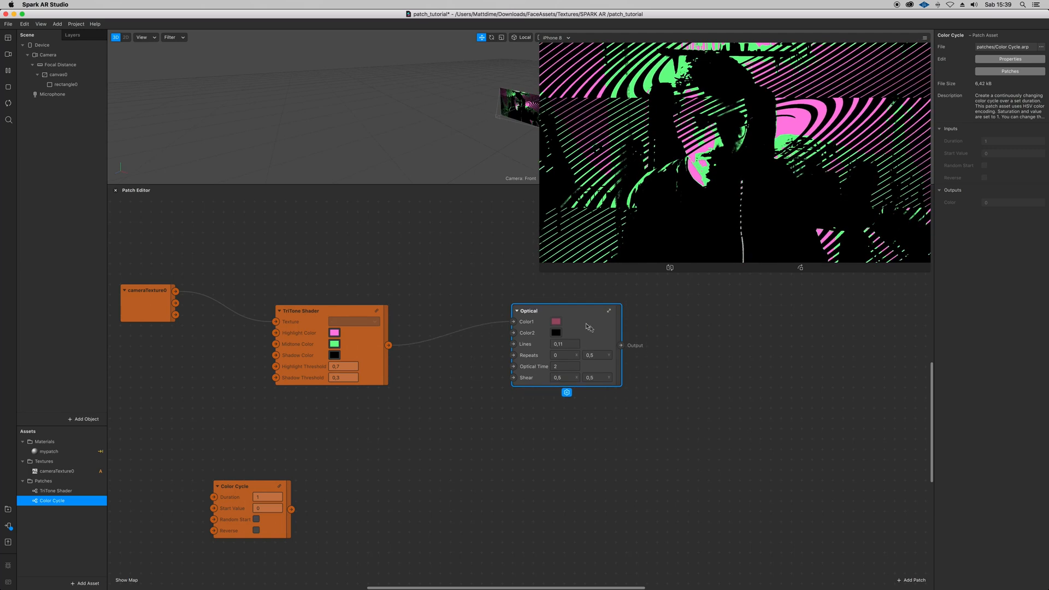
# Add a new Input parameter to the Optical group through Group Properties.
pyautogui.rightClick(565, 328)
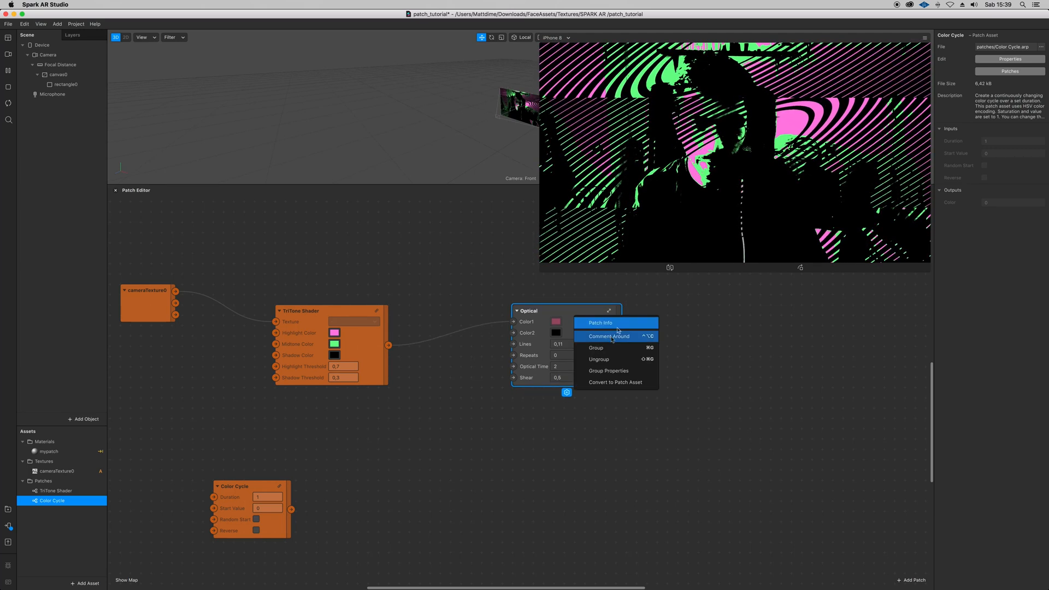
pyautogui.moveTo(606, 370)
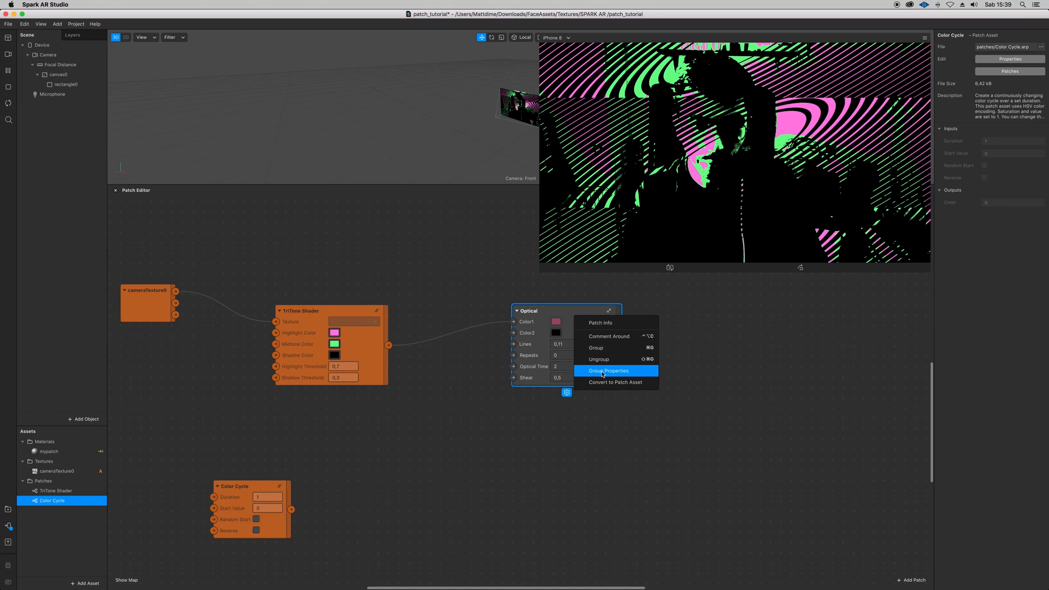
pyautogui.click(607, 371)
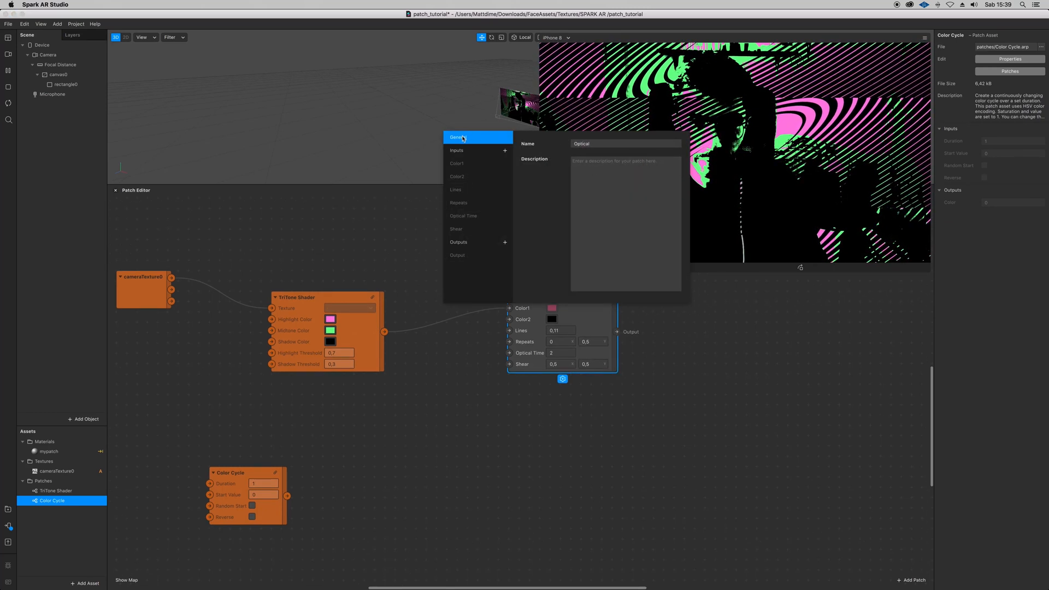
pyautogui.moveTo(567, 137)
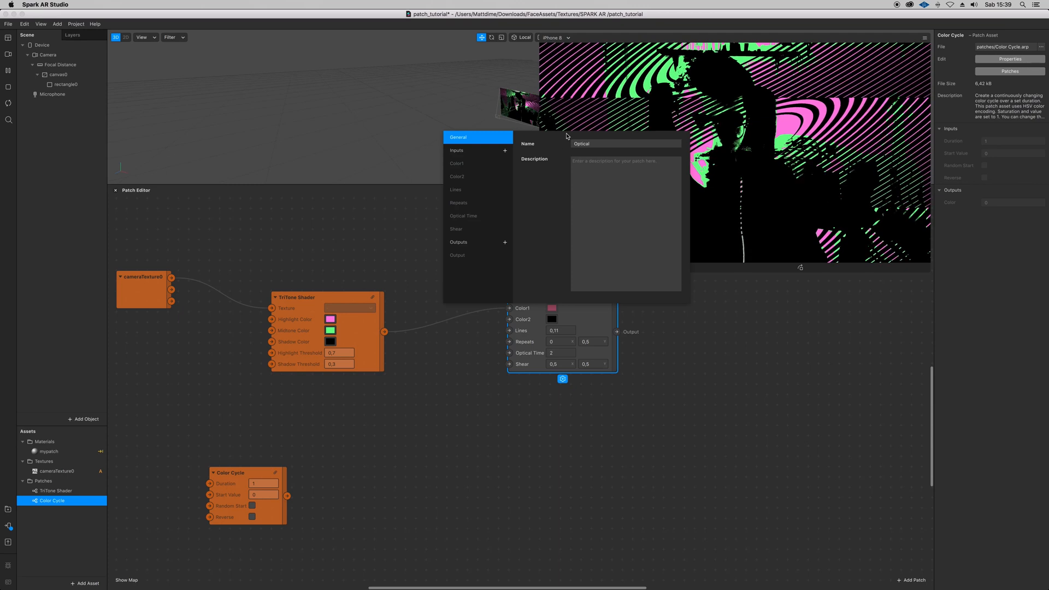
pyautogui.click(625, 224)
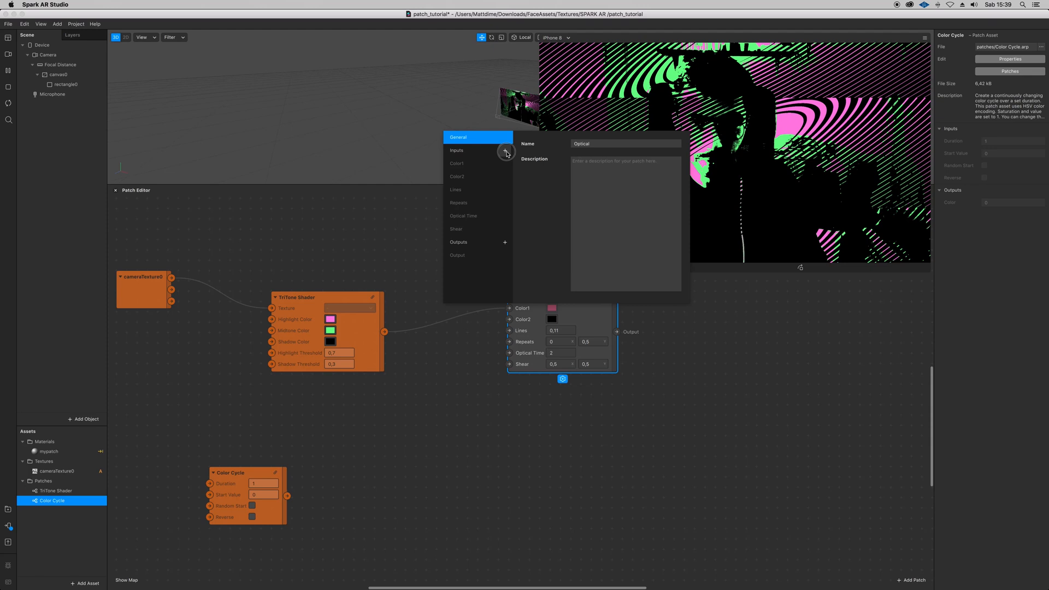
pyautogui.click(505, 149)
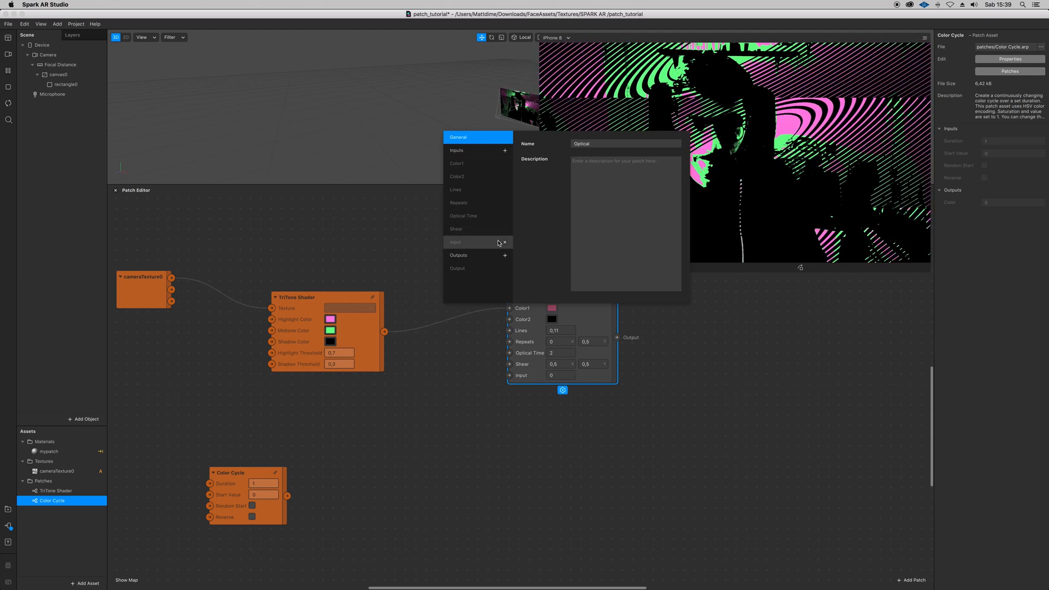
pyautogui.moveTo(518, 218)
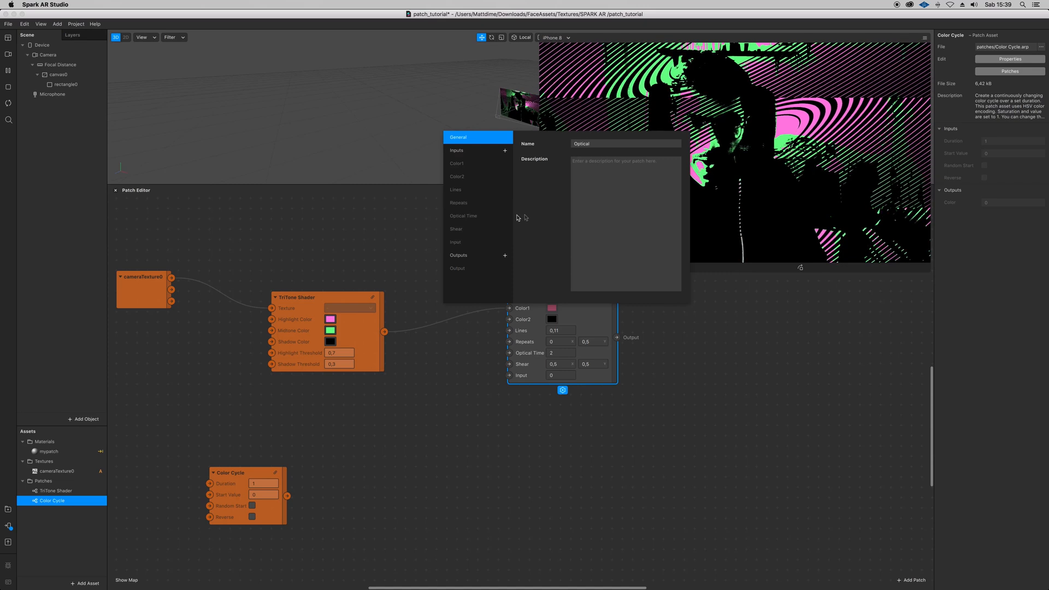
pyautogui.click(456, 242)
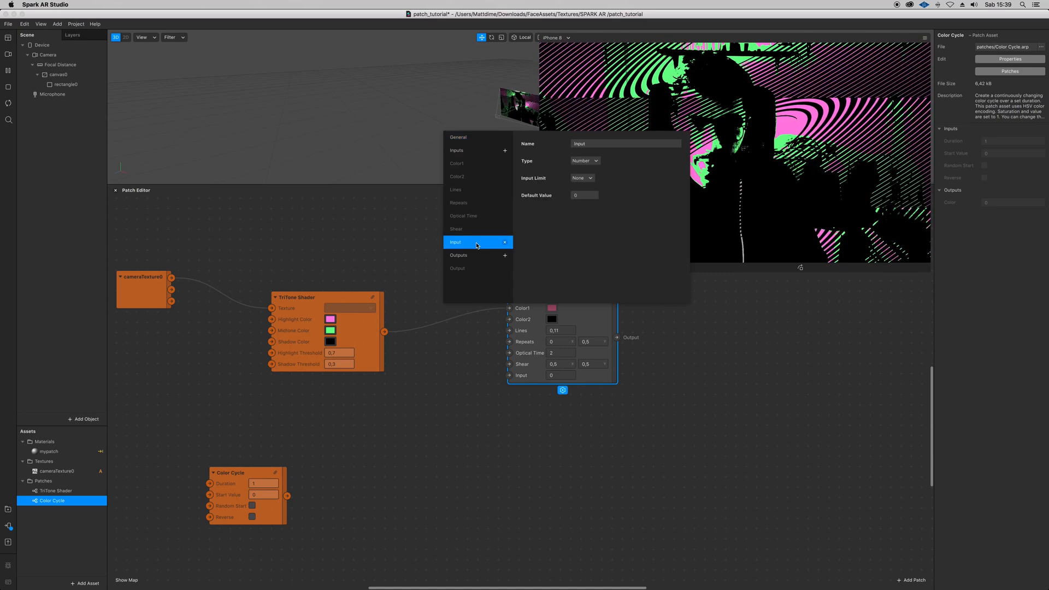
pyautogui.moveTo(591, 172)
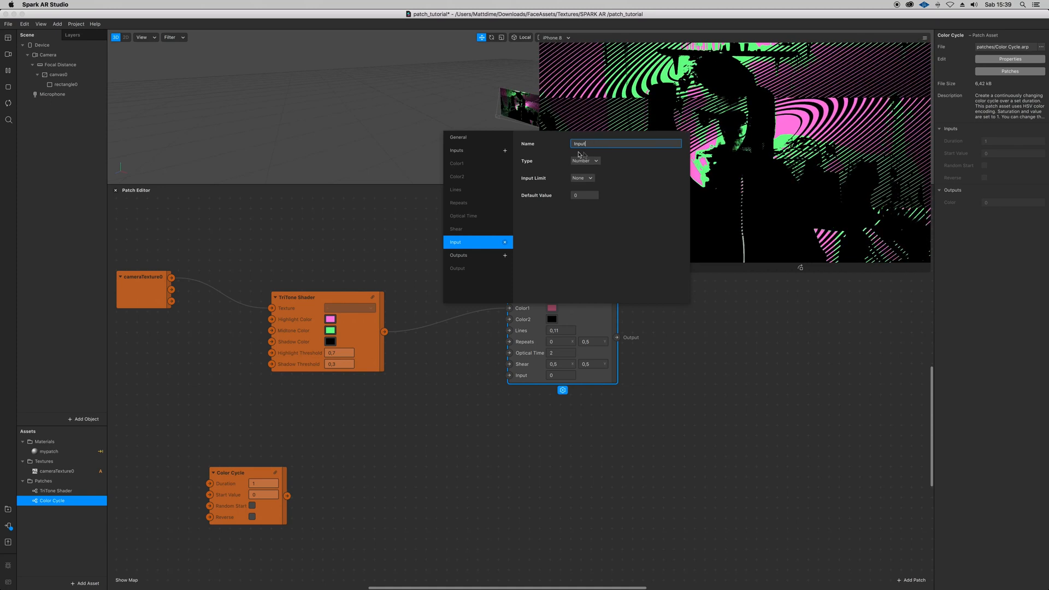
# Switch the new Input's type between Number and Color, leaving it as a Number.
pyautogui.click(585, 161)
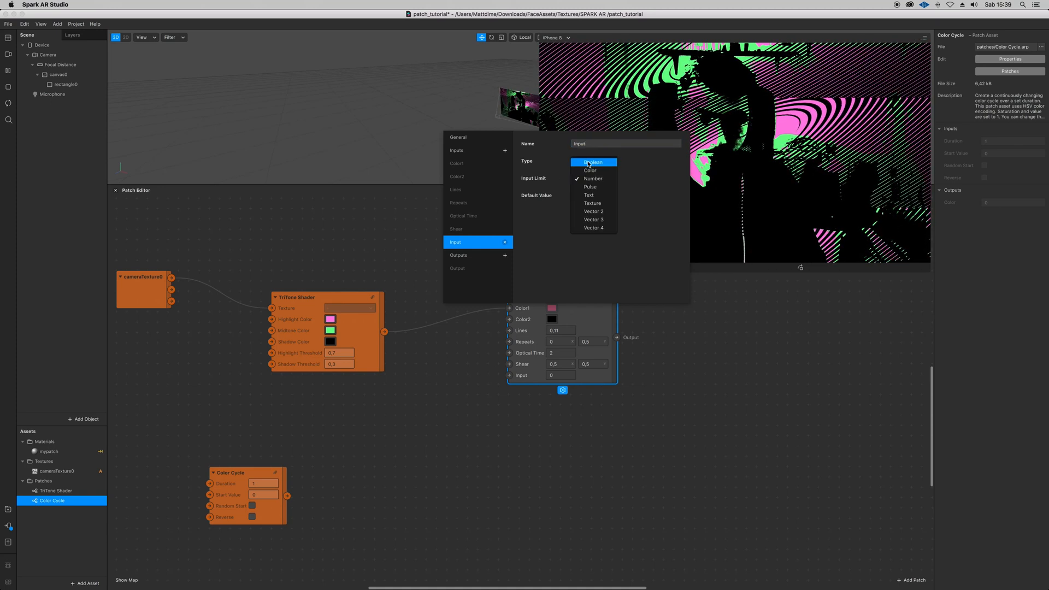
pyautogui.click(592, 178)
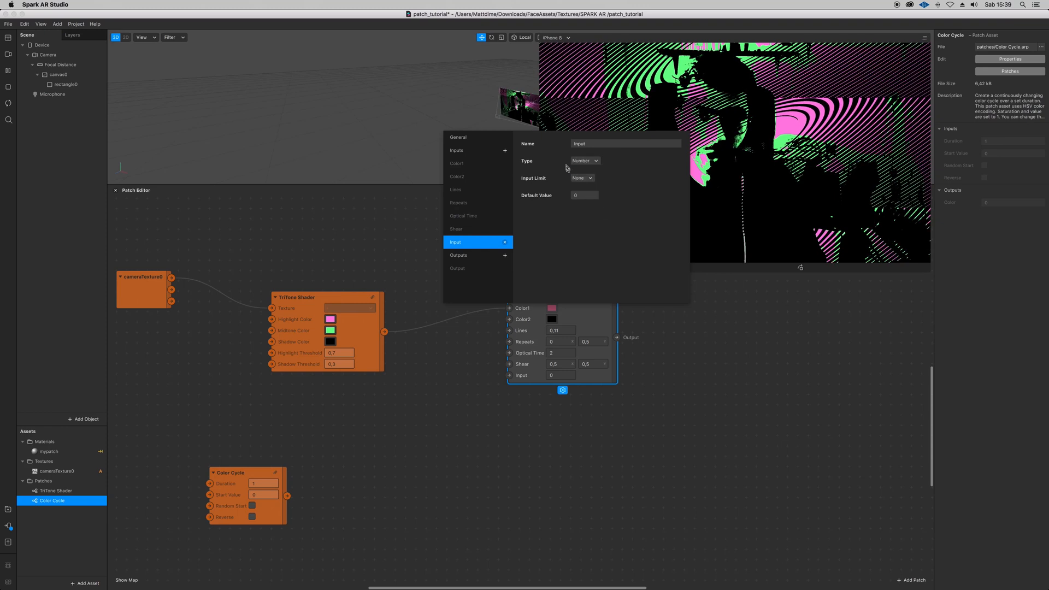
pyautogui.click(585, 160)
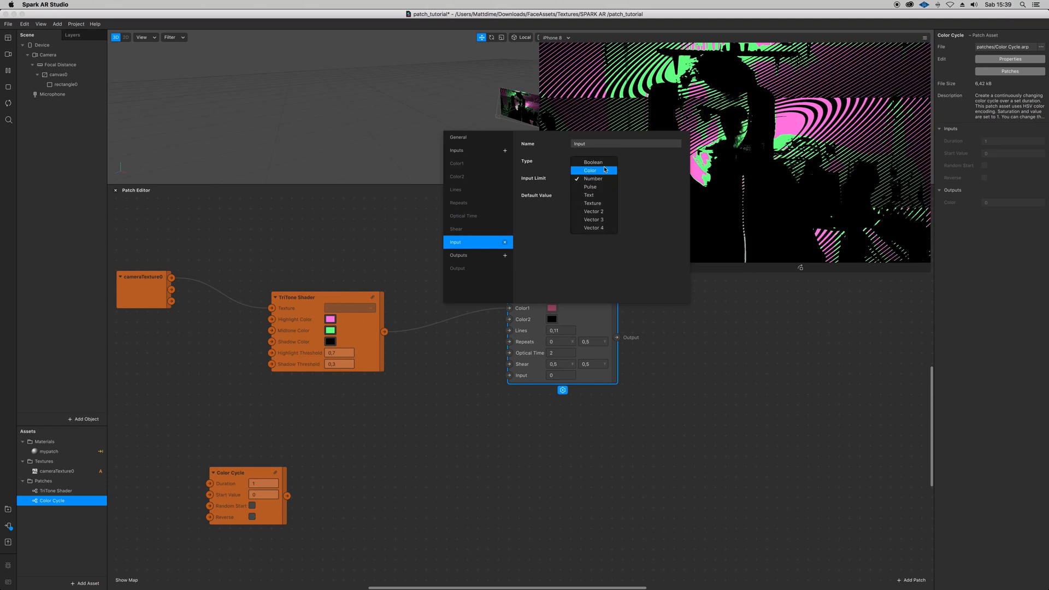
pyautogui.click(589, 170)
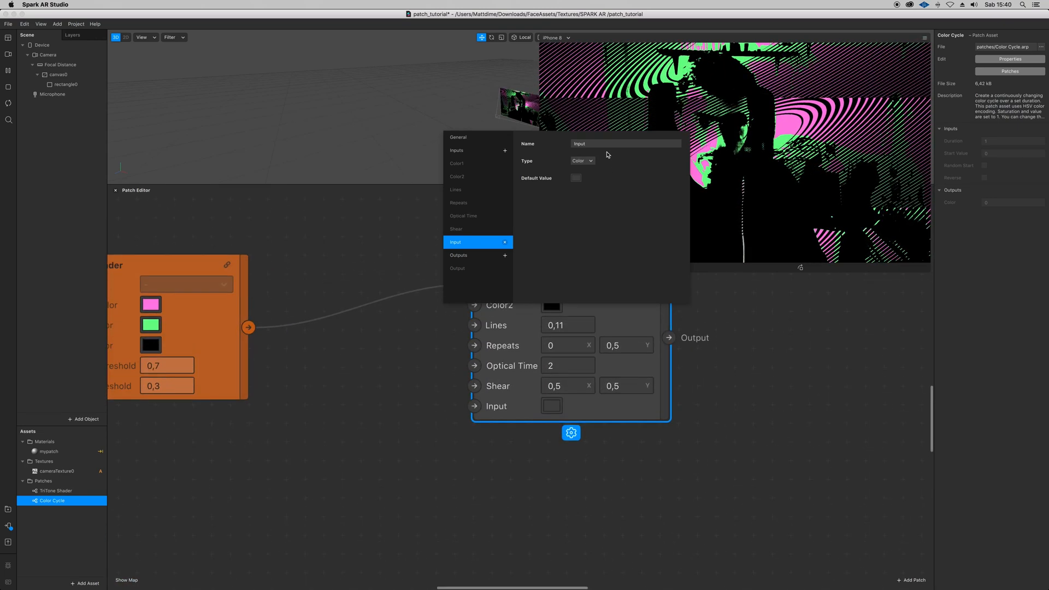
pyautogui.click(581, 161)
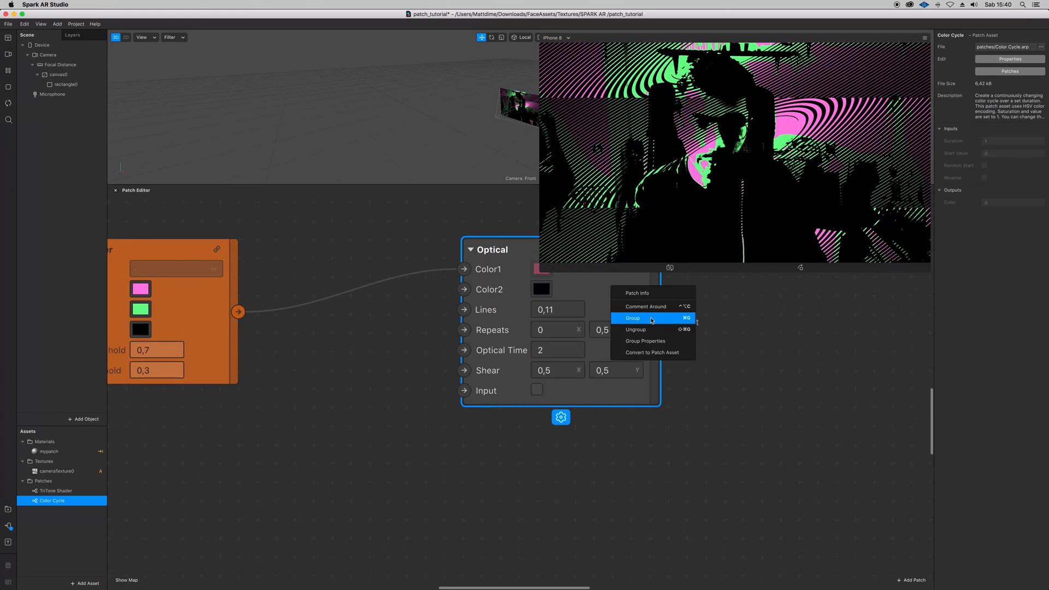
pyautogui.click(645, 341)
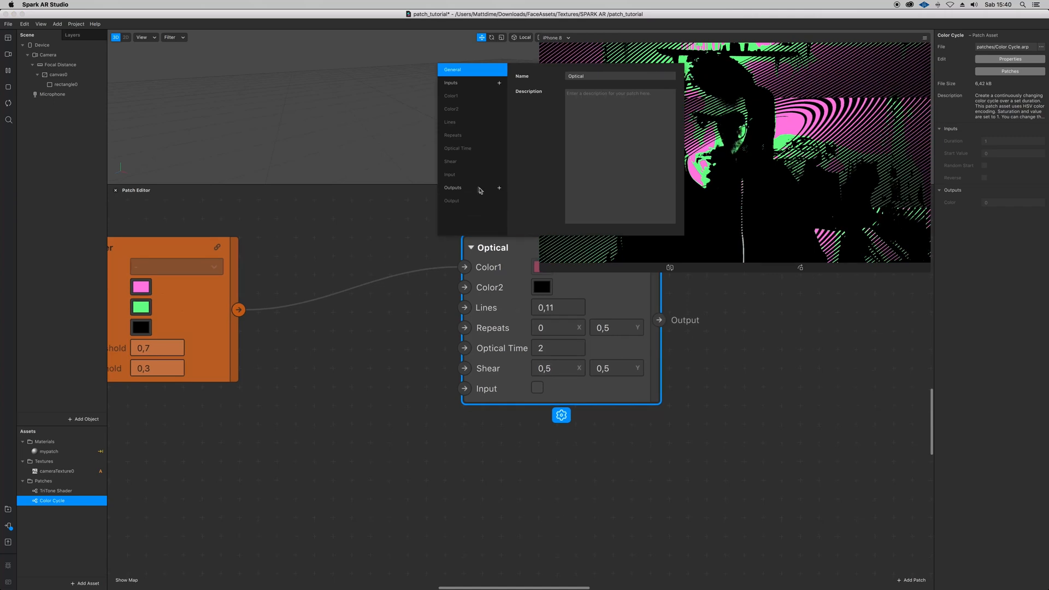
pyautogui.click(449, 175)
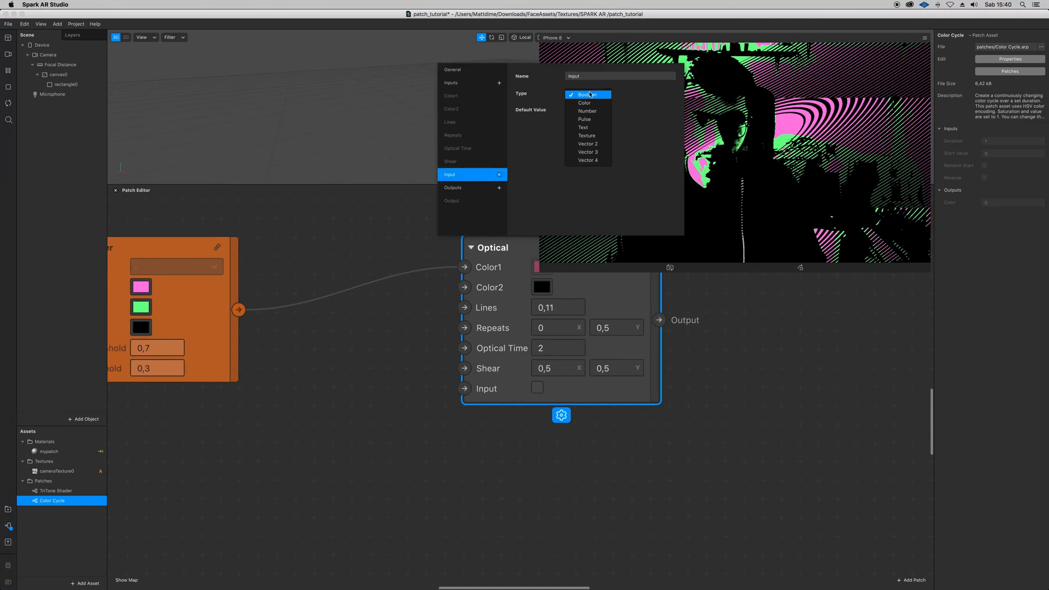
pyautogui.click(588, 110)
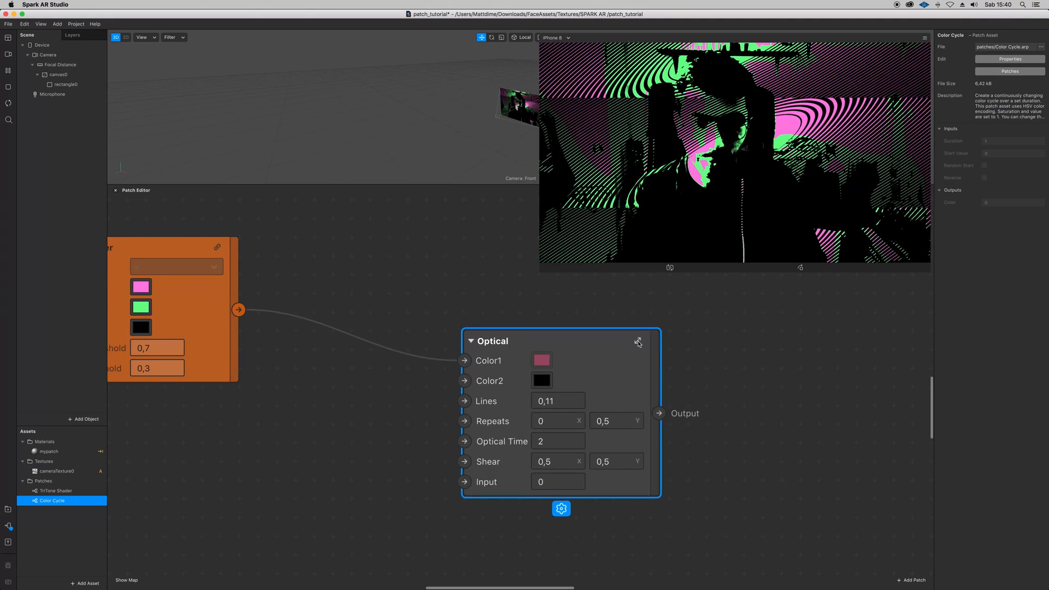
# Inside the Optical group, set SDF Twist's twist amount to 40.
pyautogui.click(637, 343)
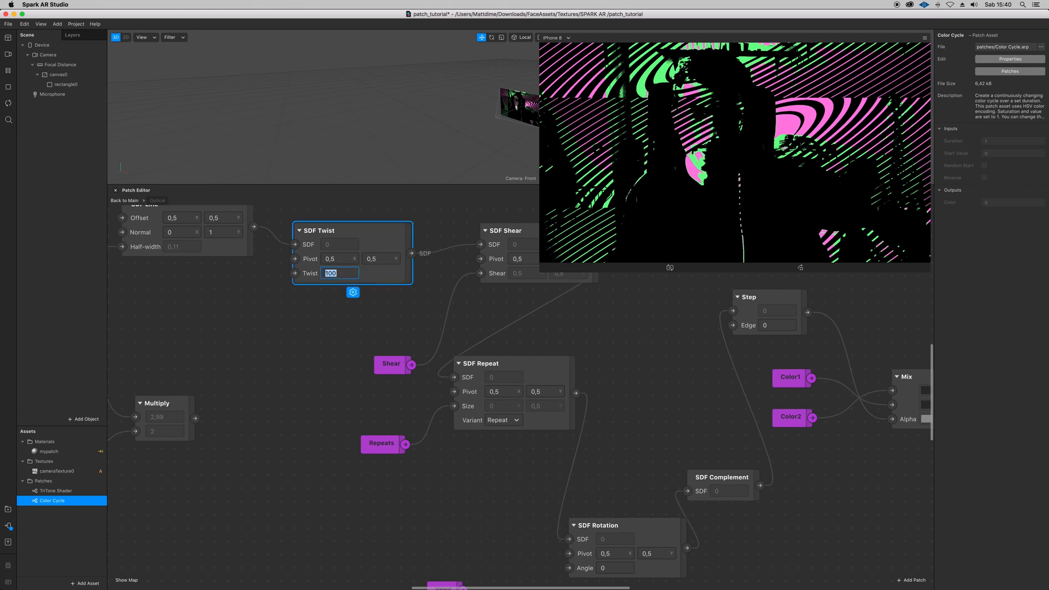
pyautogui.write('40')
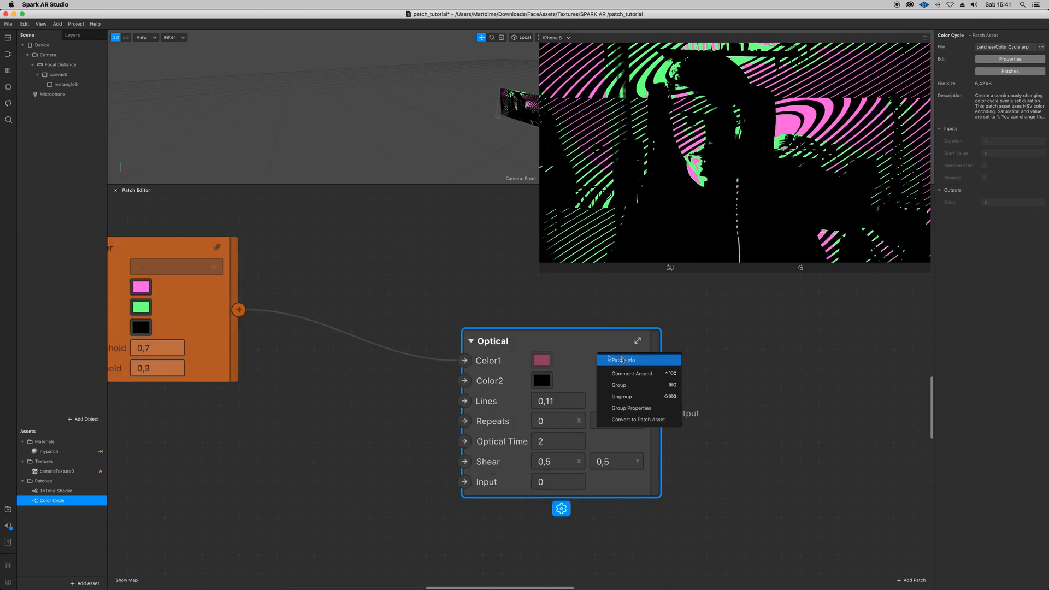
pyautogui.moveTo(631, 407)
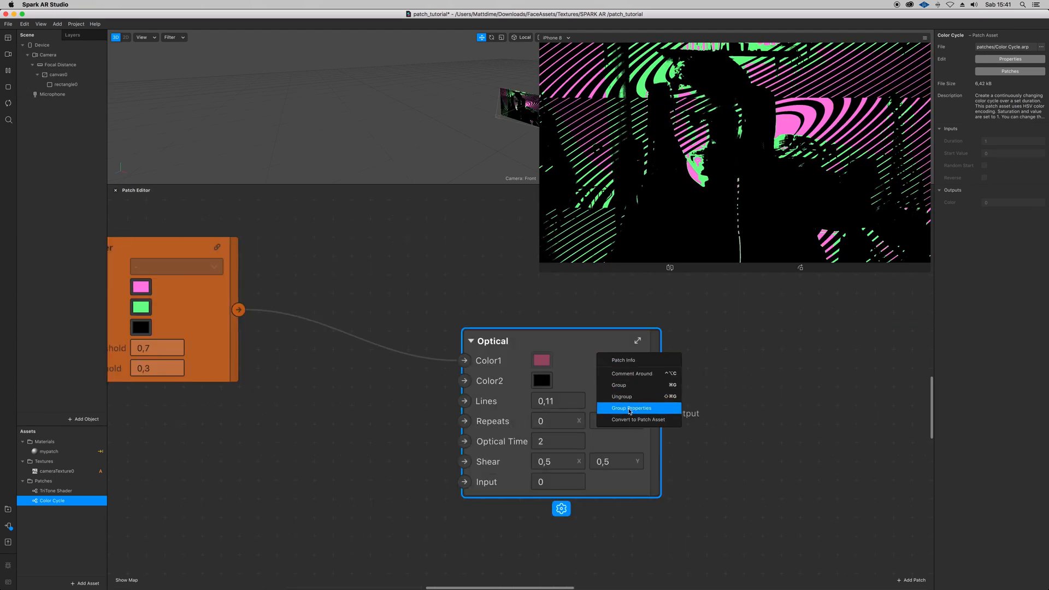
# Change the Optical group's Input type to Vector 2.
pyautogui.click(632, 408)
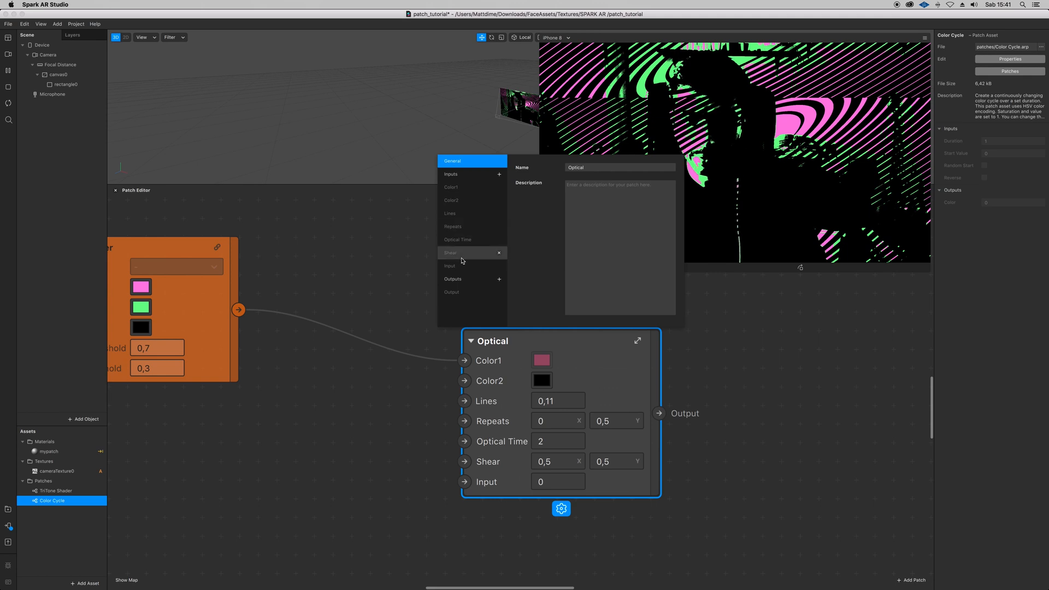
pyautogui.click(450, 266)
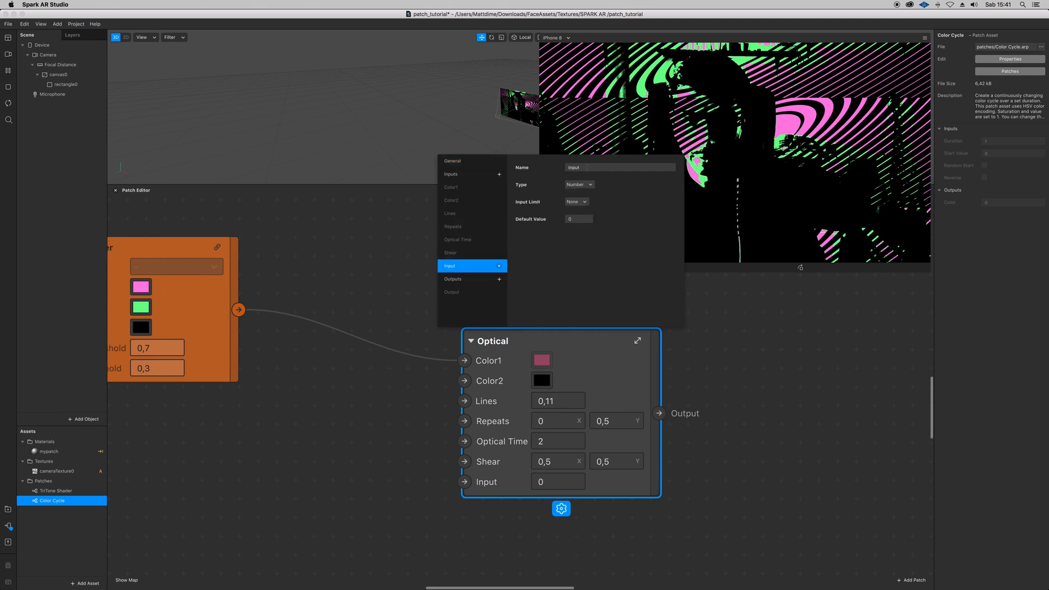
pyautogui.click(577, 184)
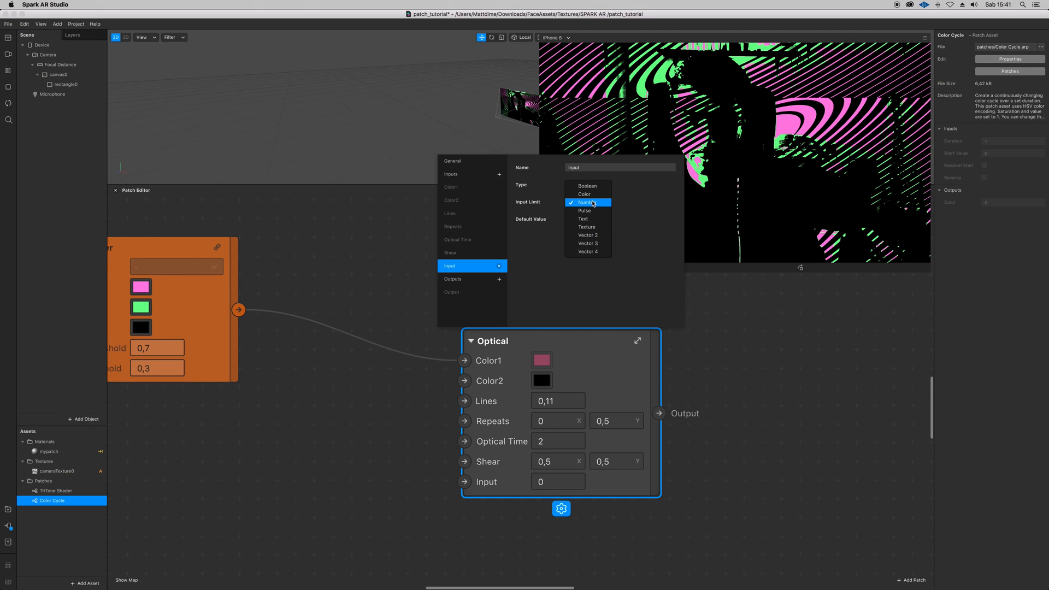
pyautogui.click(587, 235)
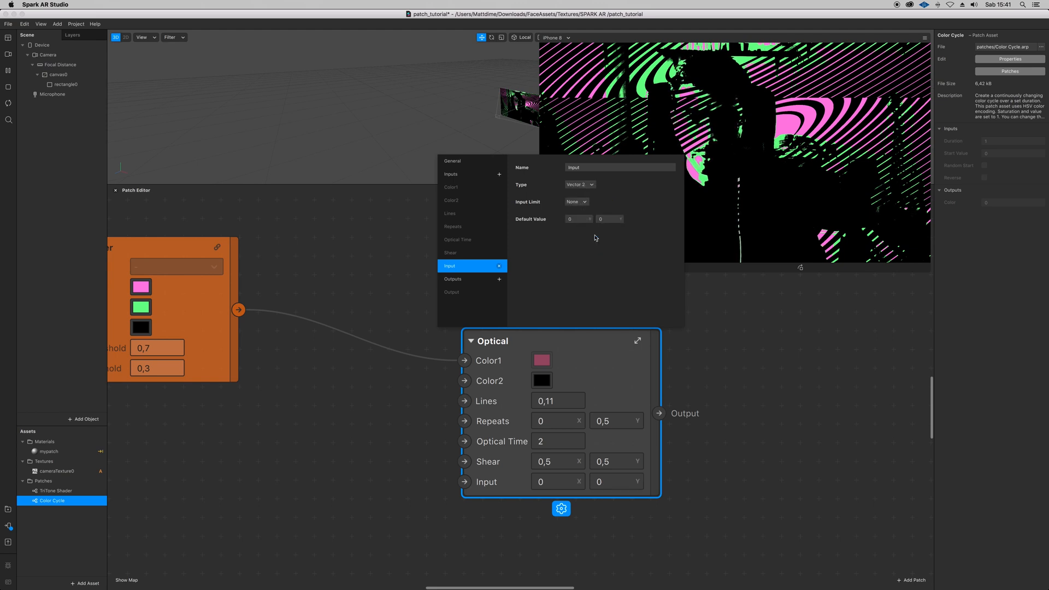
pyautogui.moveTo(392, 332)
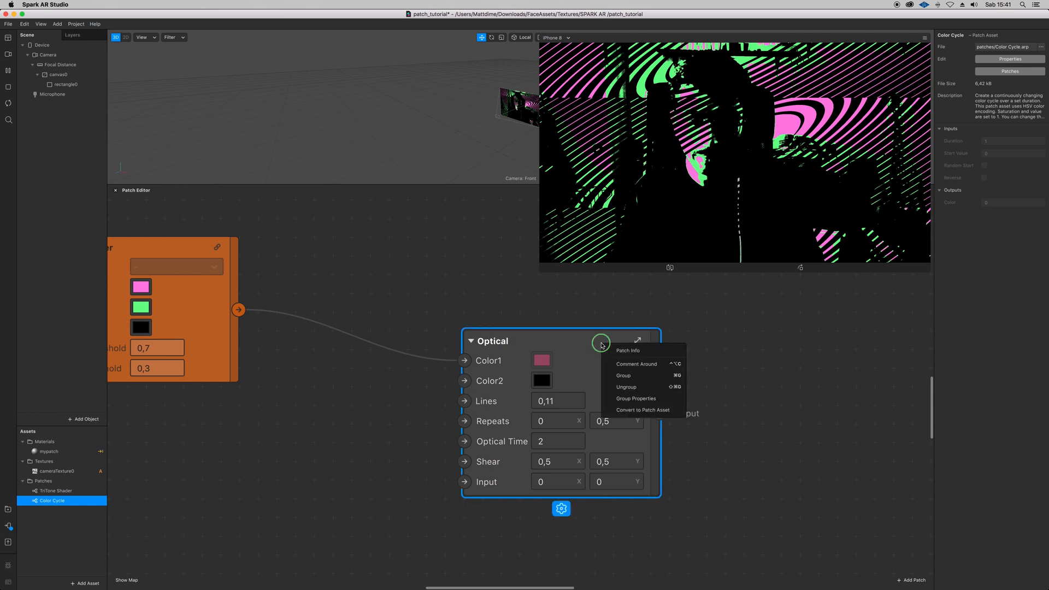
# Rename Input to Rotation, give it a Minimum limit and a default X of 0,5.
pyautogui.click(636, 398)
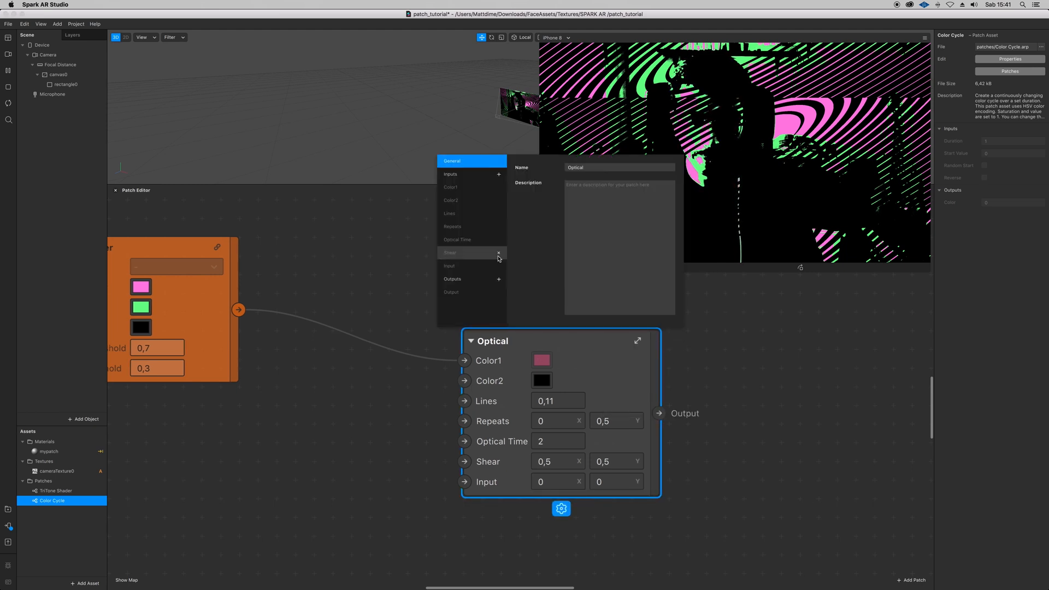
pyautogui.click(449, 266)
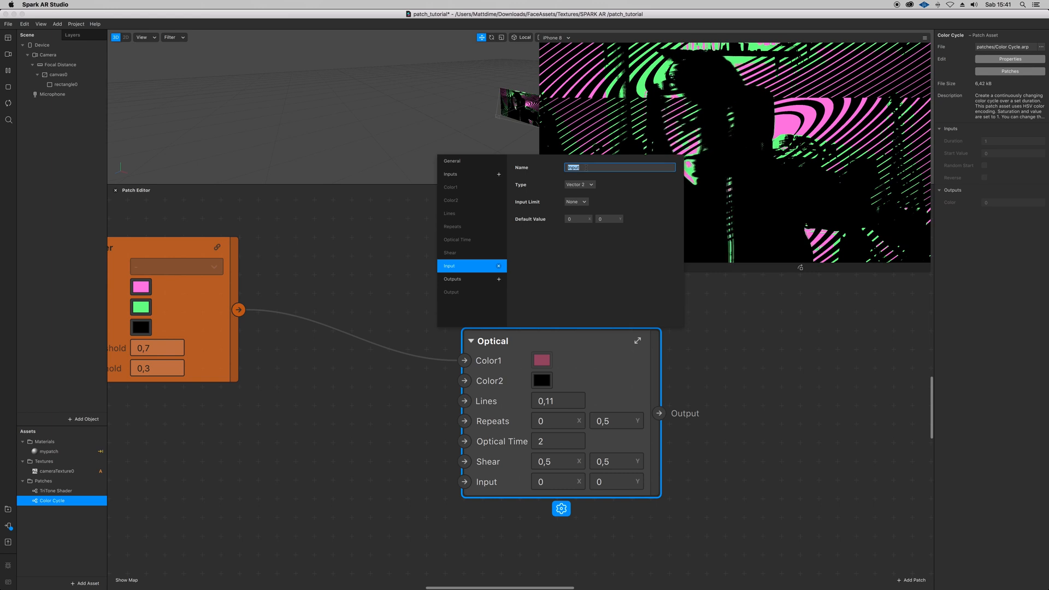
pyautogui.write('Rotation')
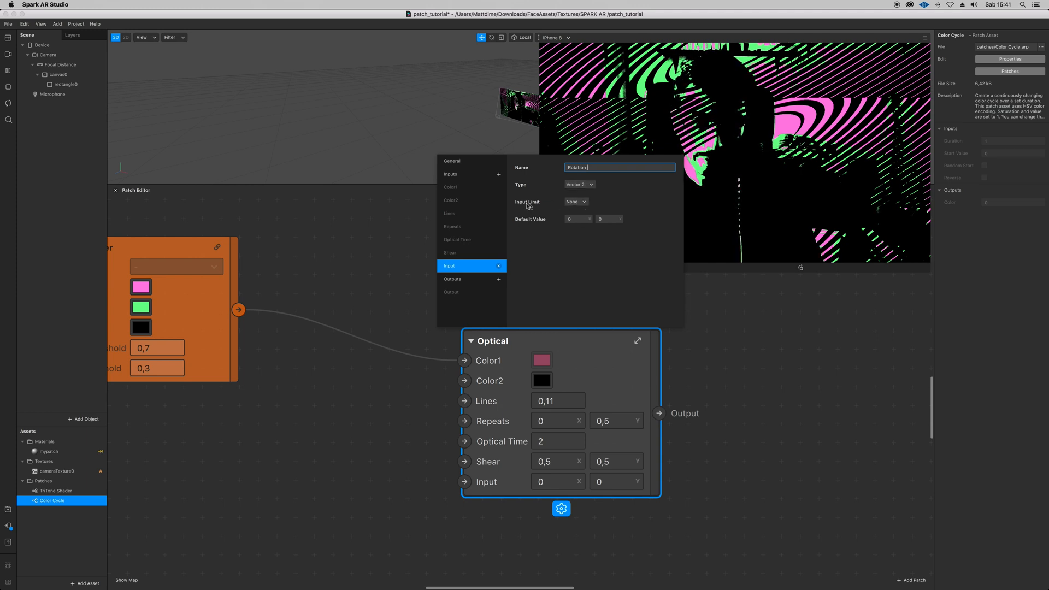
pyautogui.click(576, 201)
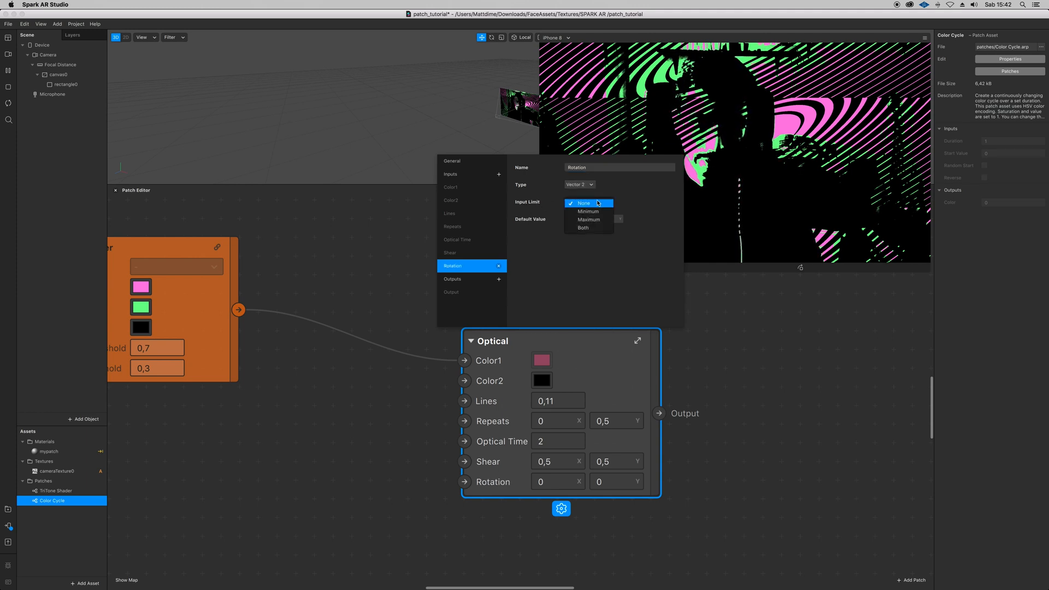
pyautogui.click(588, 211)
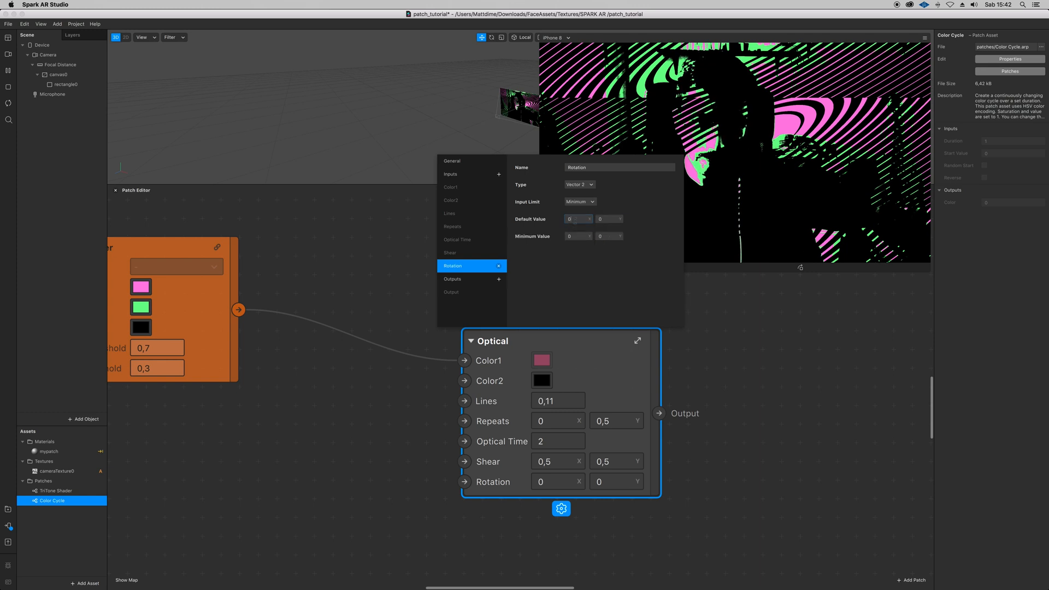
pyautogui.click(577, 219)
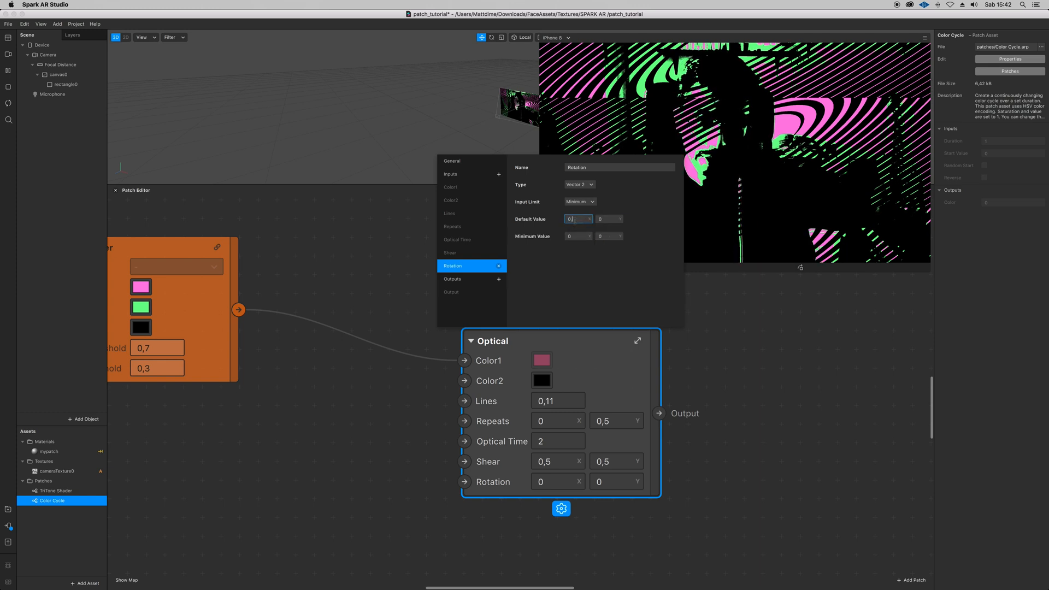
pyautogui.write('0,5')
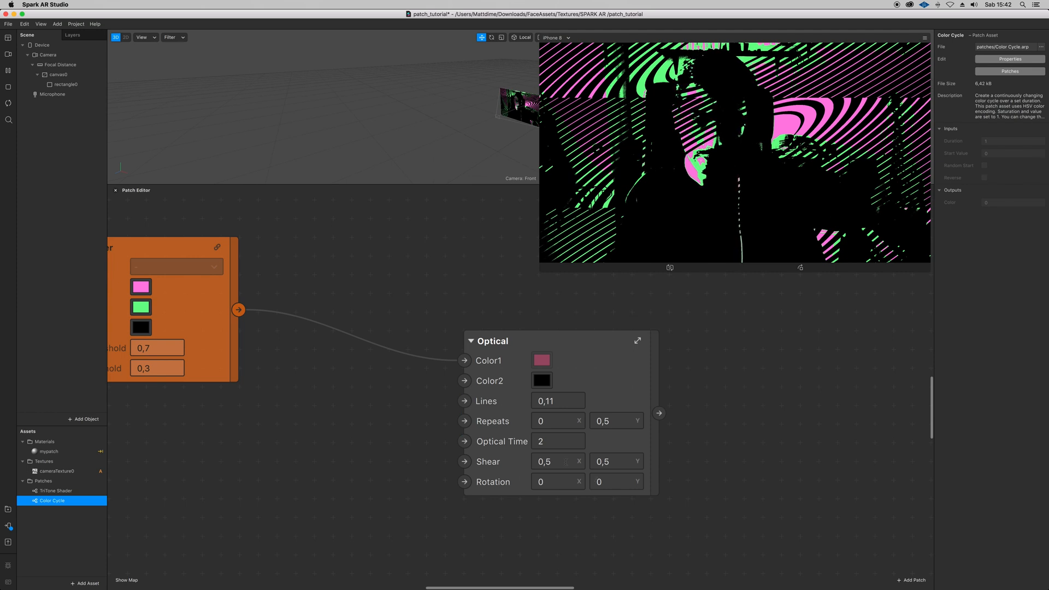
# Set the Optical group's Rotation input to 0,5 and 1, tilting the stripe pattern.
pyautogui.click(559, 482)
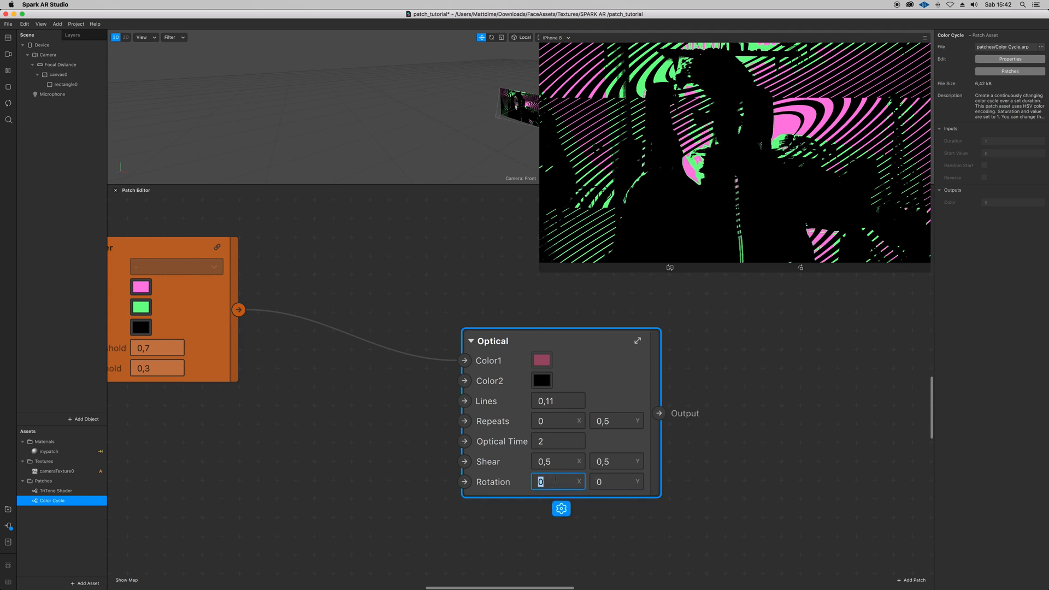
pyautogui.write('0,5')
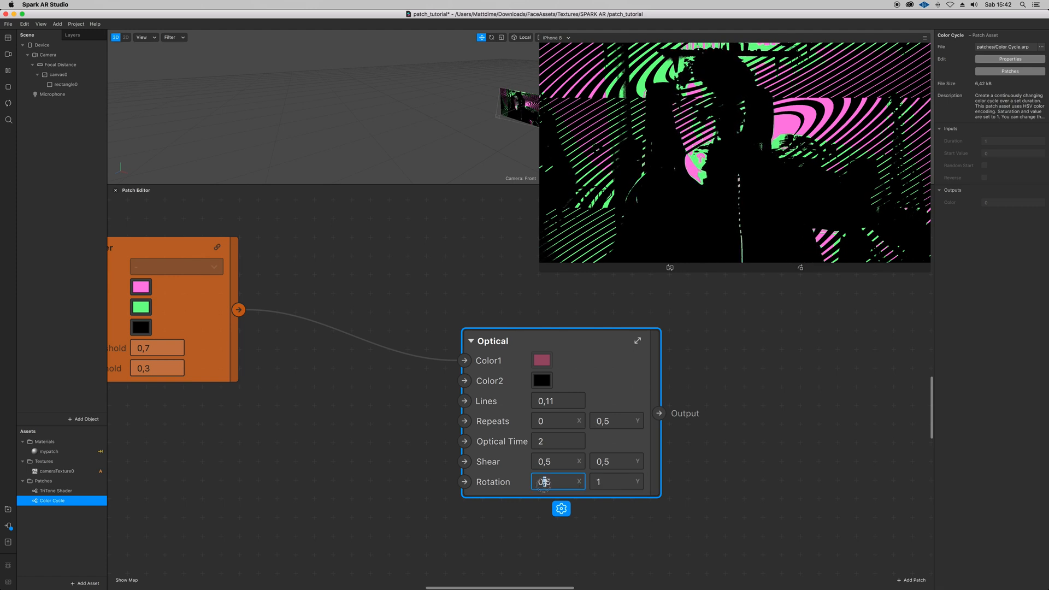
pyautogui.write('1')
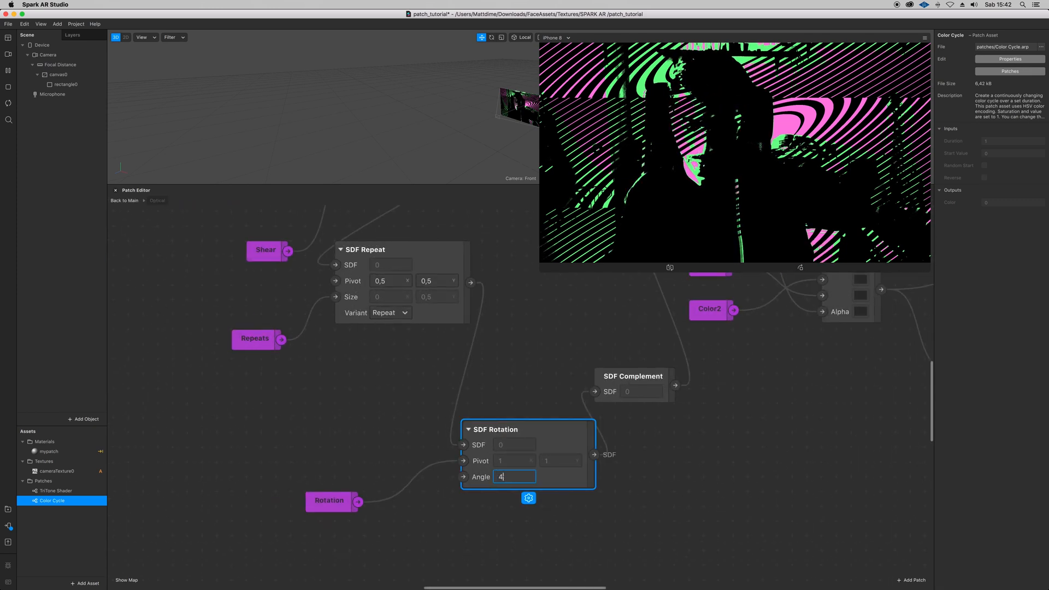
pyautogui.write('5')
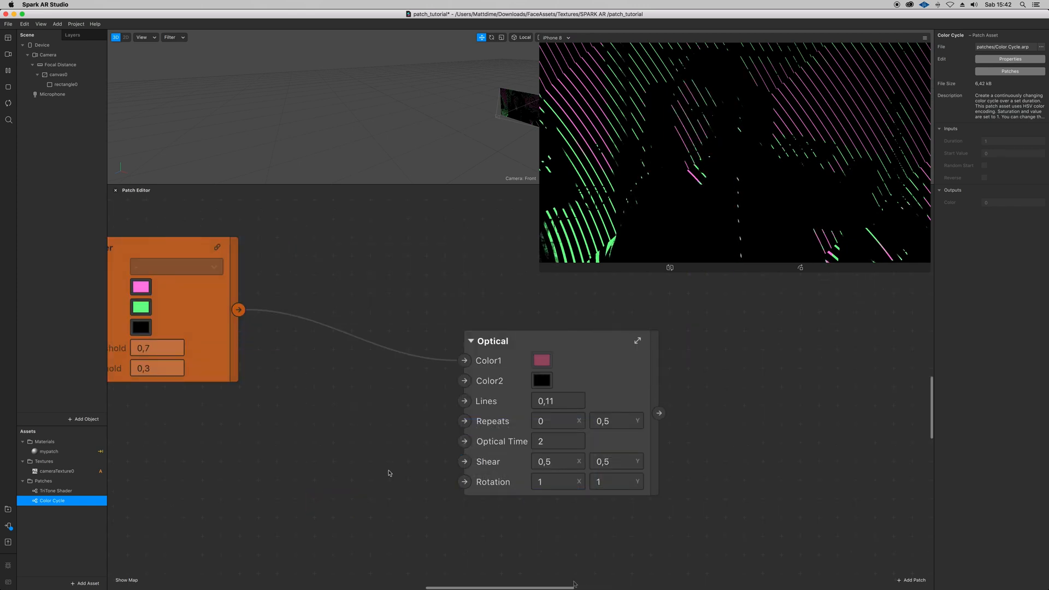
pyautogui.click(557, 481)
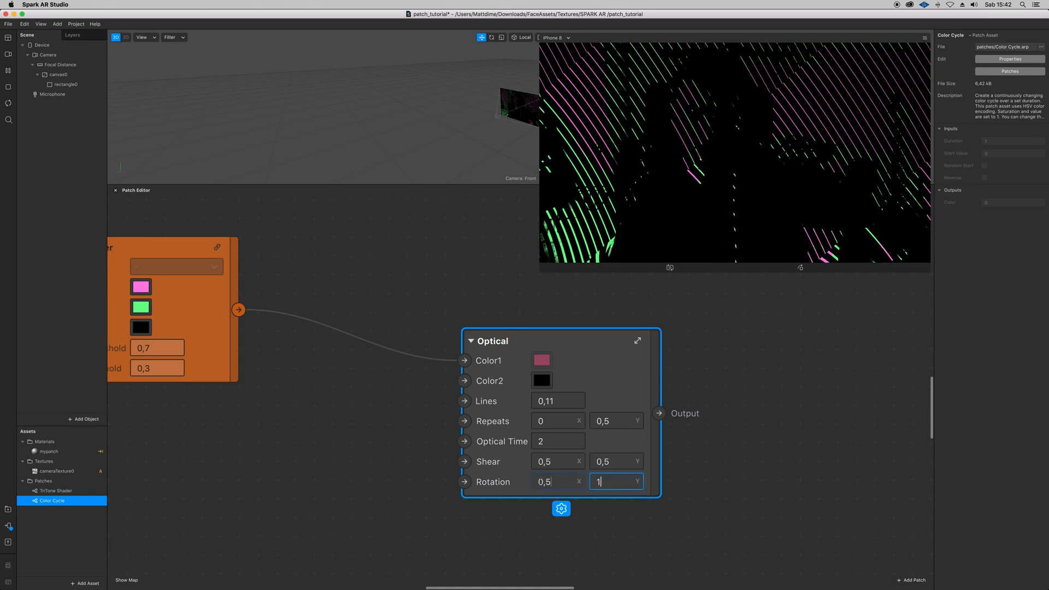